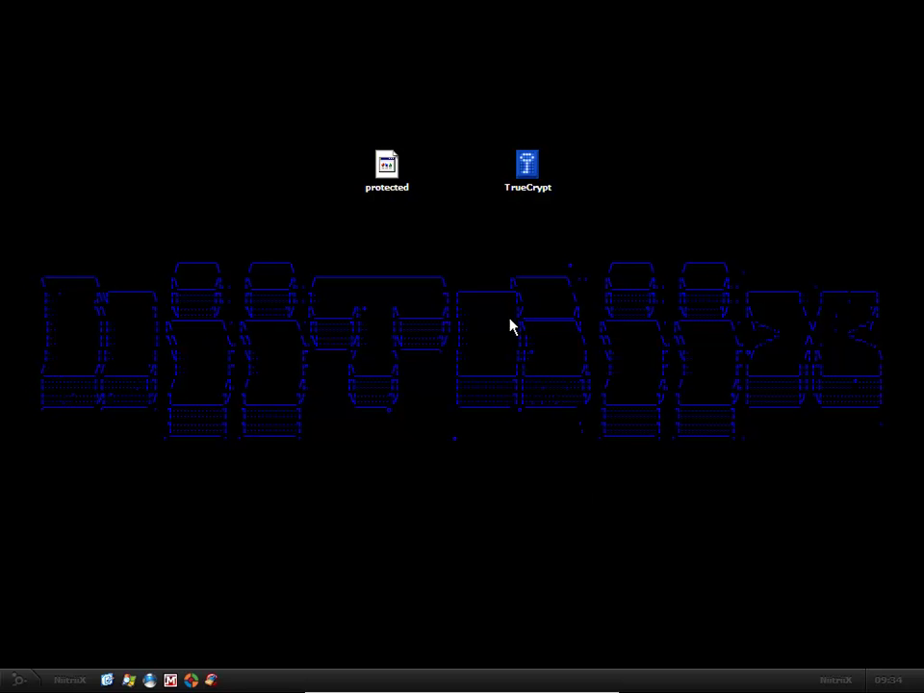
mouse_move(321, 100)
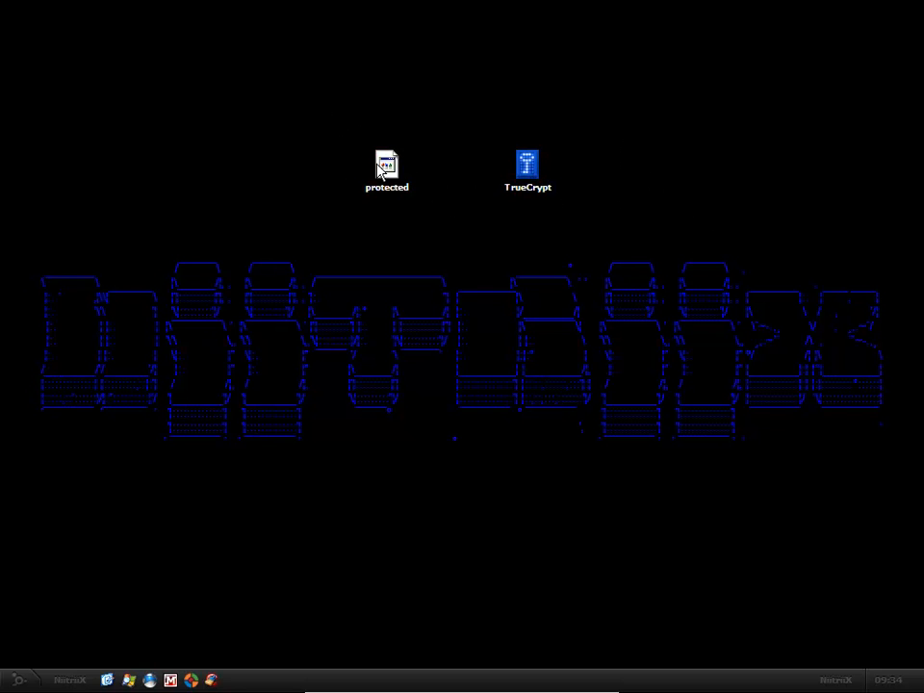
Step: Create a new text document on the desktop named 'My freedom', confirming the extension change
left_click(386, 164)
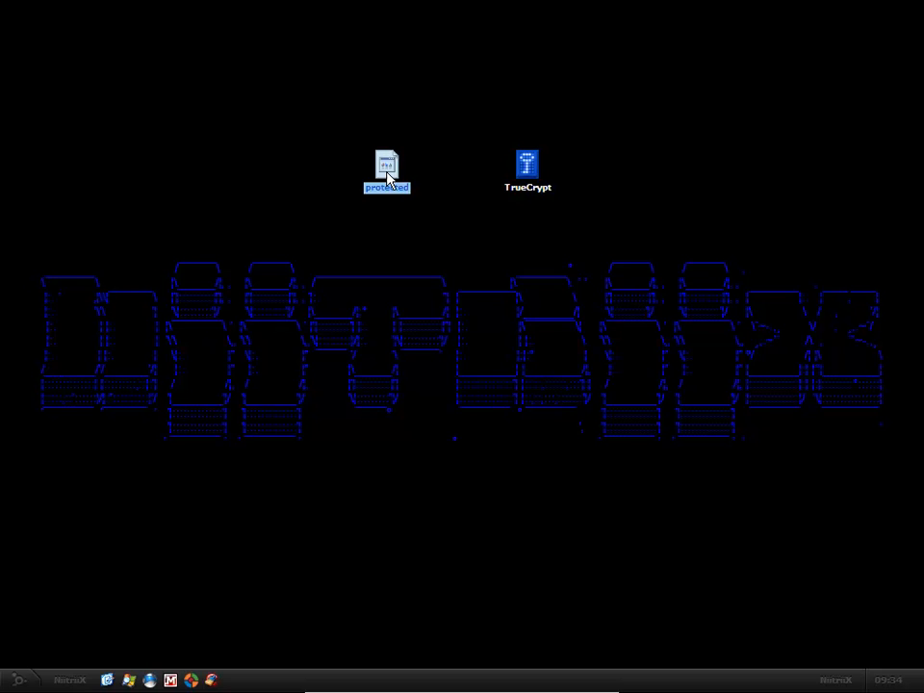
right_click(387, 176)
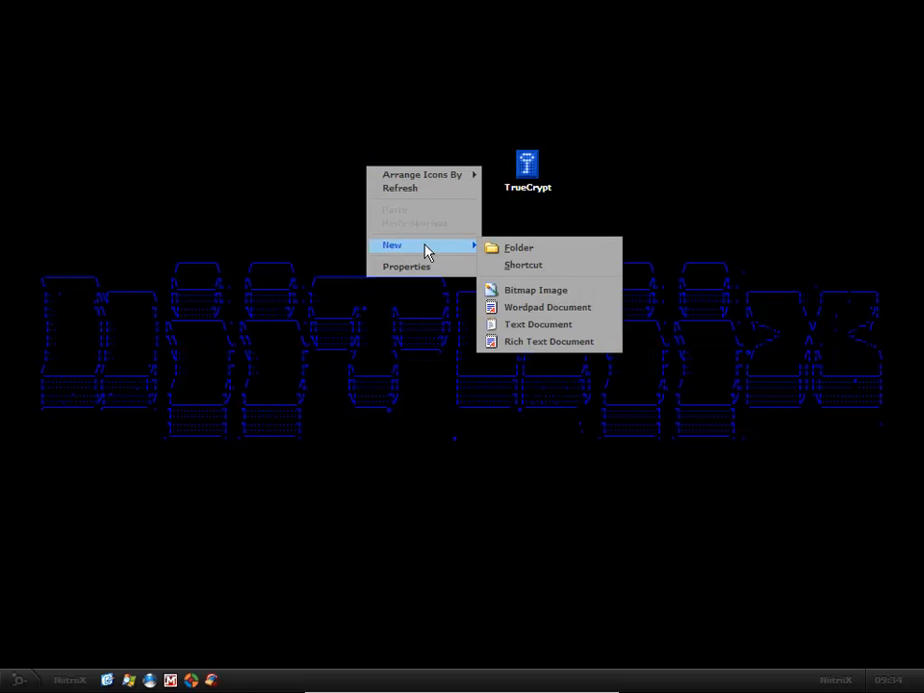
left_click(537, 323)
type("My freedom")
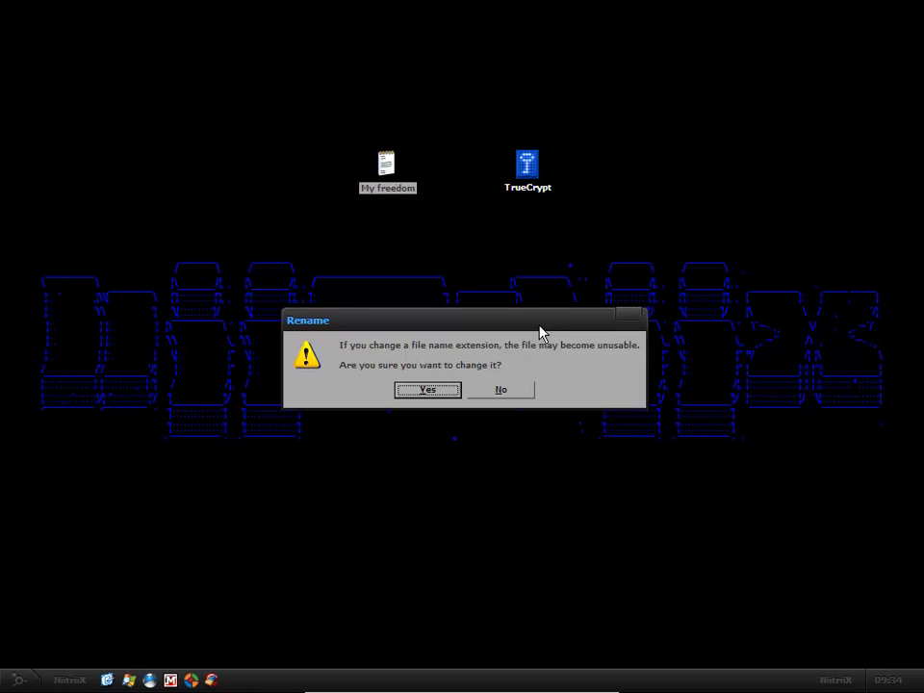
left_click(427, 389)
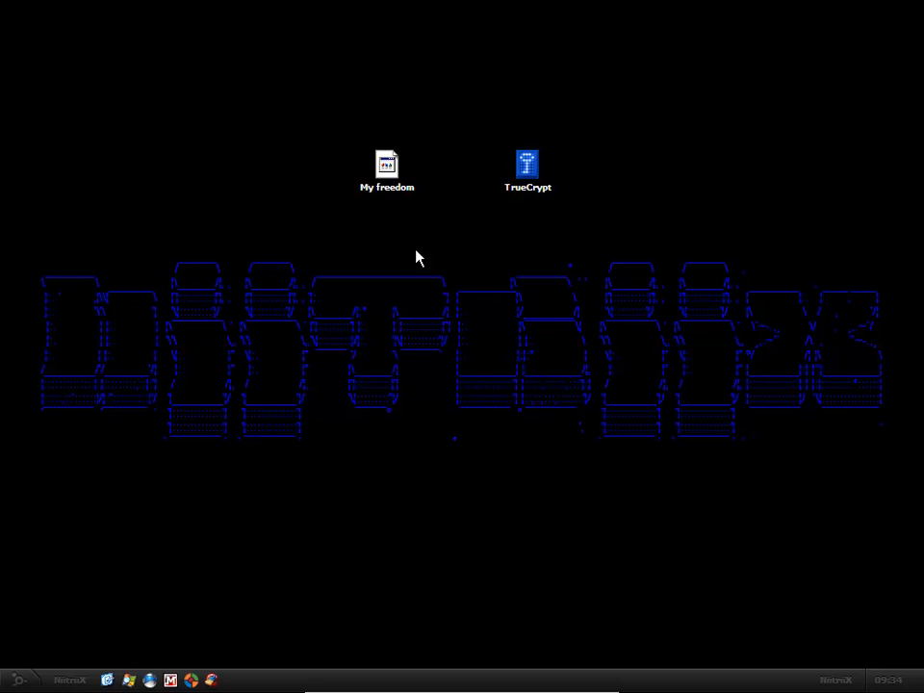
mouse_move(424, 263)
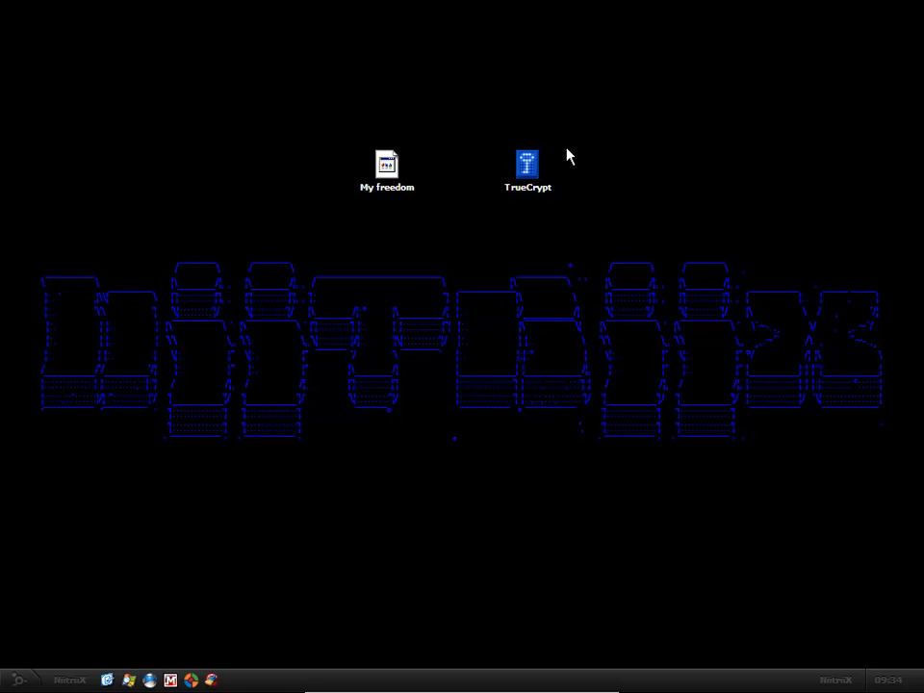
mouse_move(548, 156)
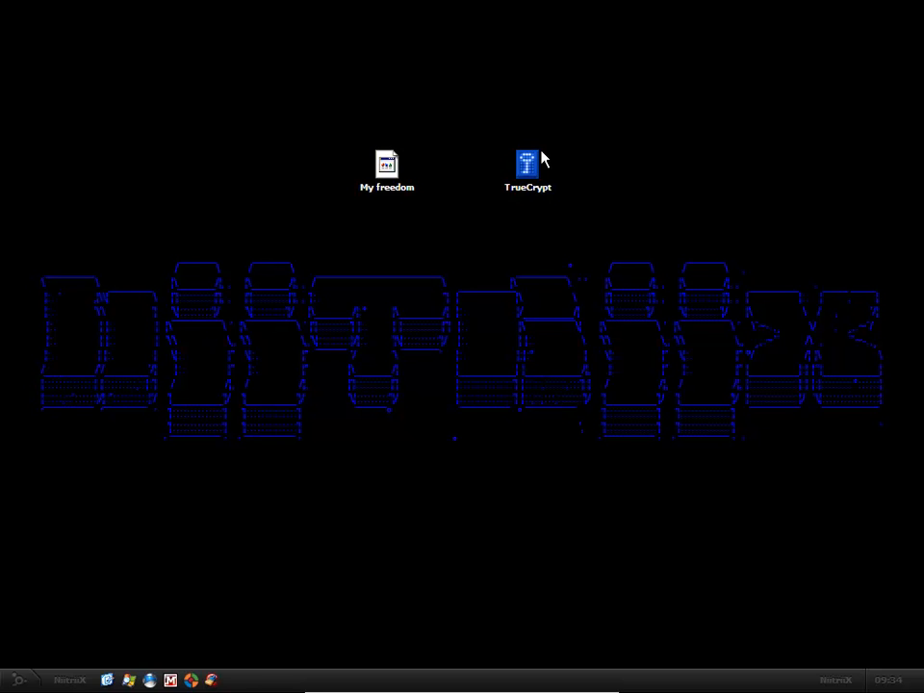
mouse_move(522, 179)
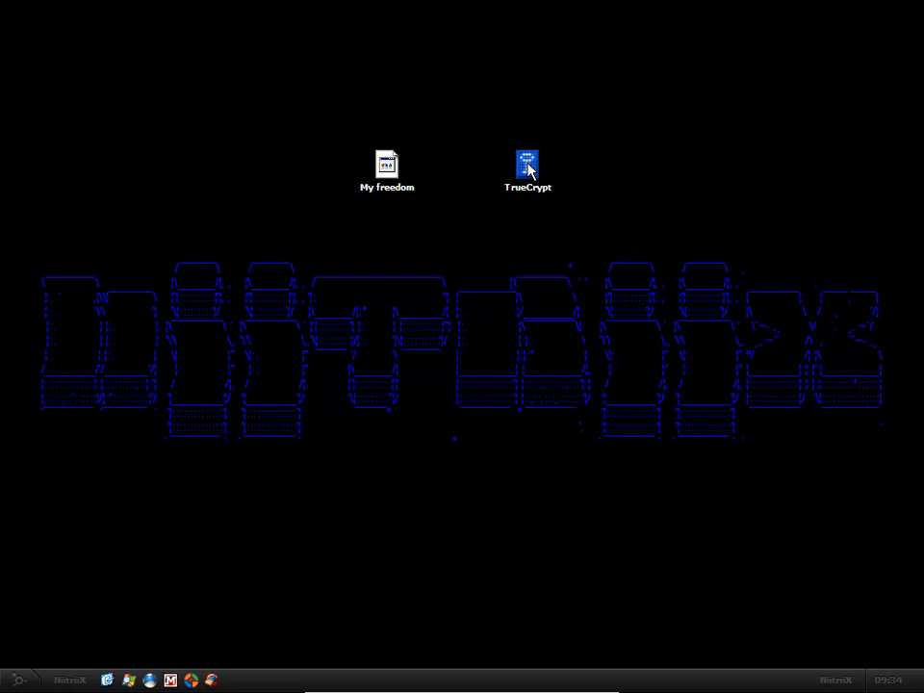
Step: Launch TrueCrypt from its desktop shortcut
double_click(525, 159)
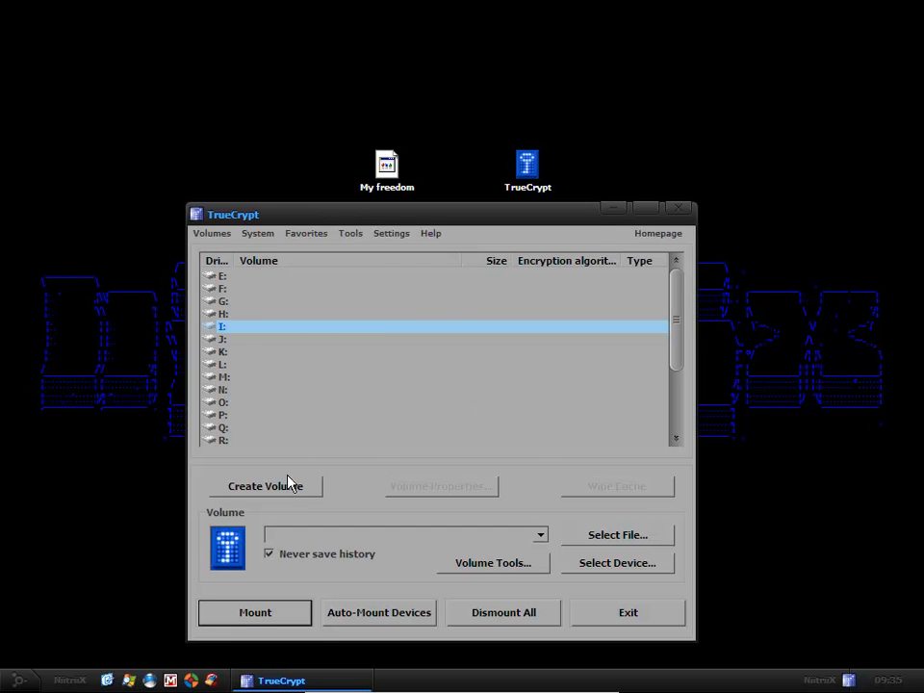
Step: Start the Volume Creation Wizard and pick 'encrypted file container' after trying the partition options
left_click(265, 487)
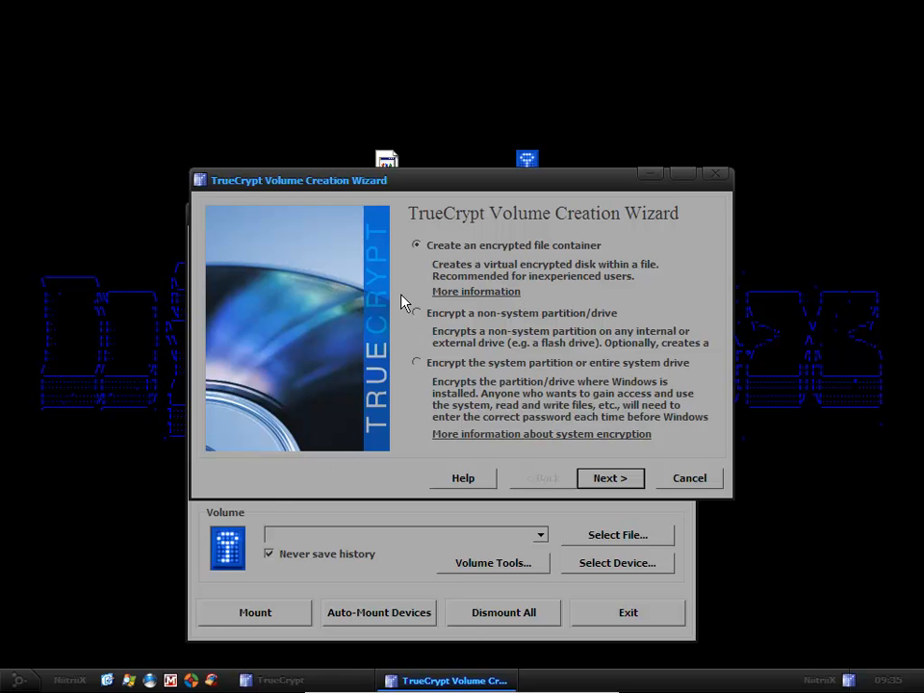
mouse_move(534, 270)
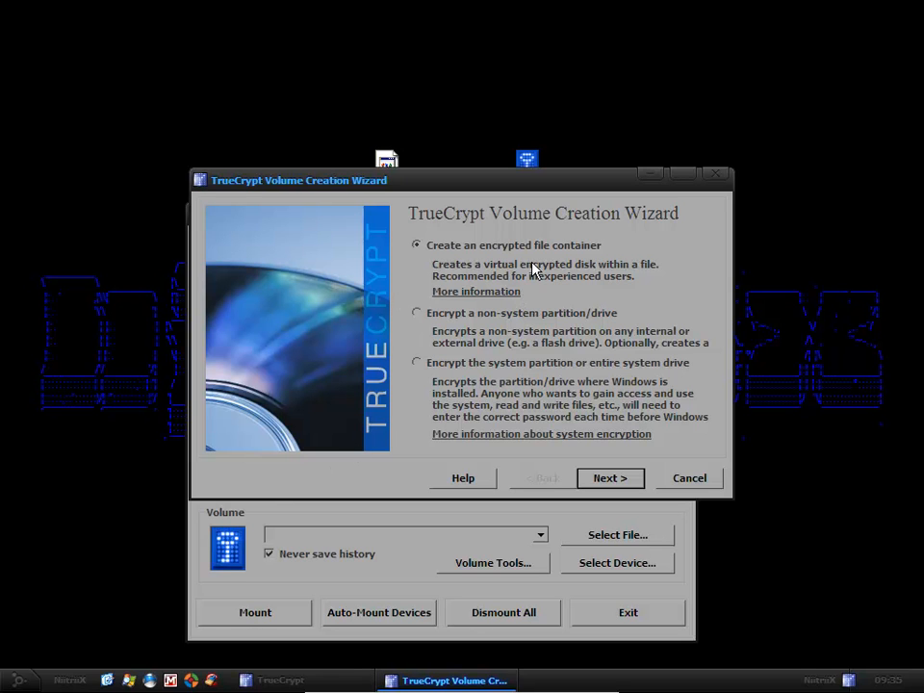
mouse_move(547, 256)
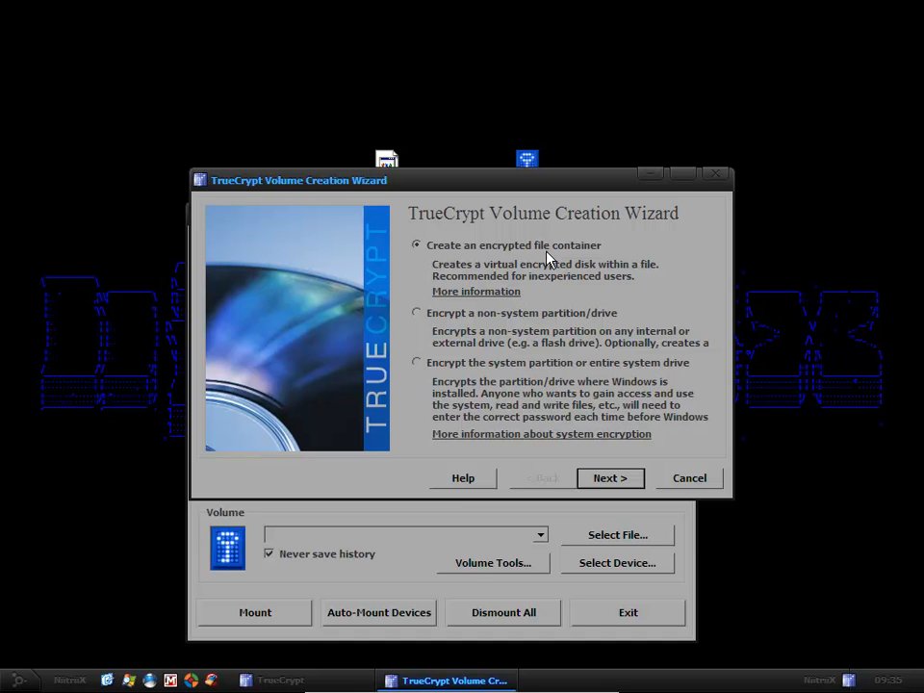
left_click(417, 313)
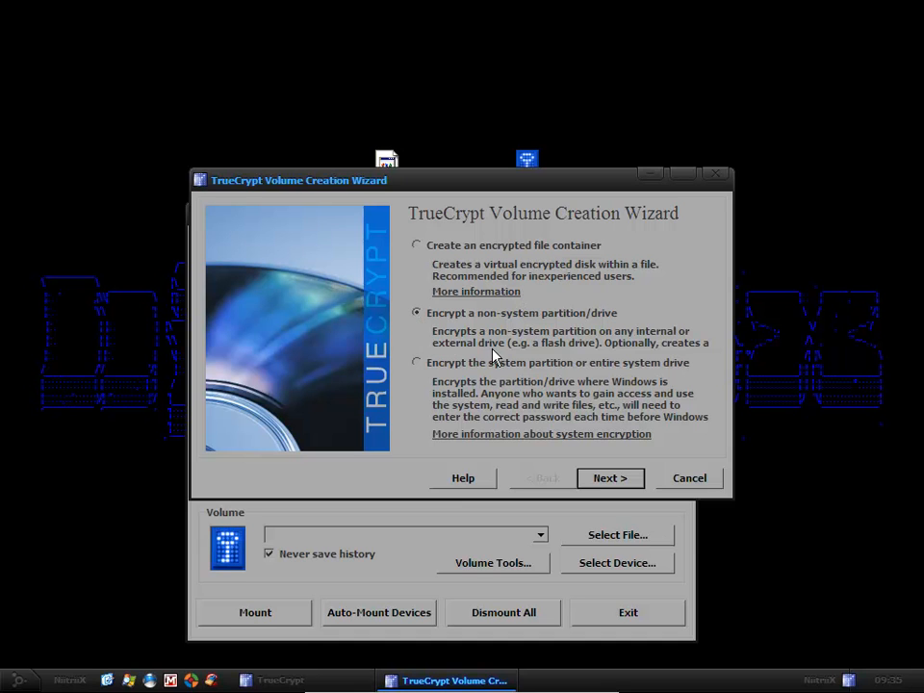
mouse_move(555, 359)
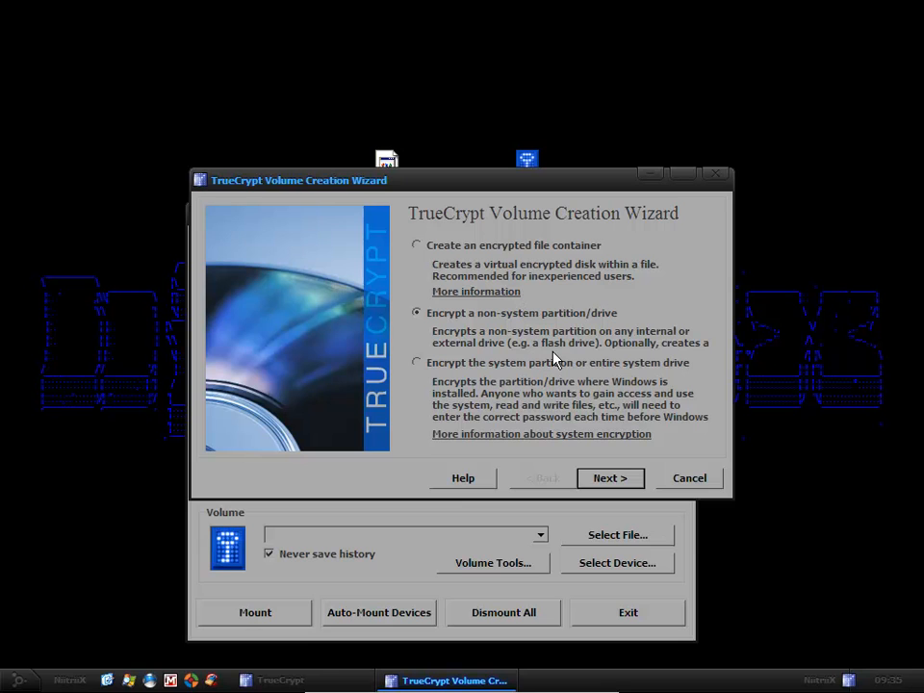
mouse_move(420, 362)
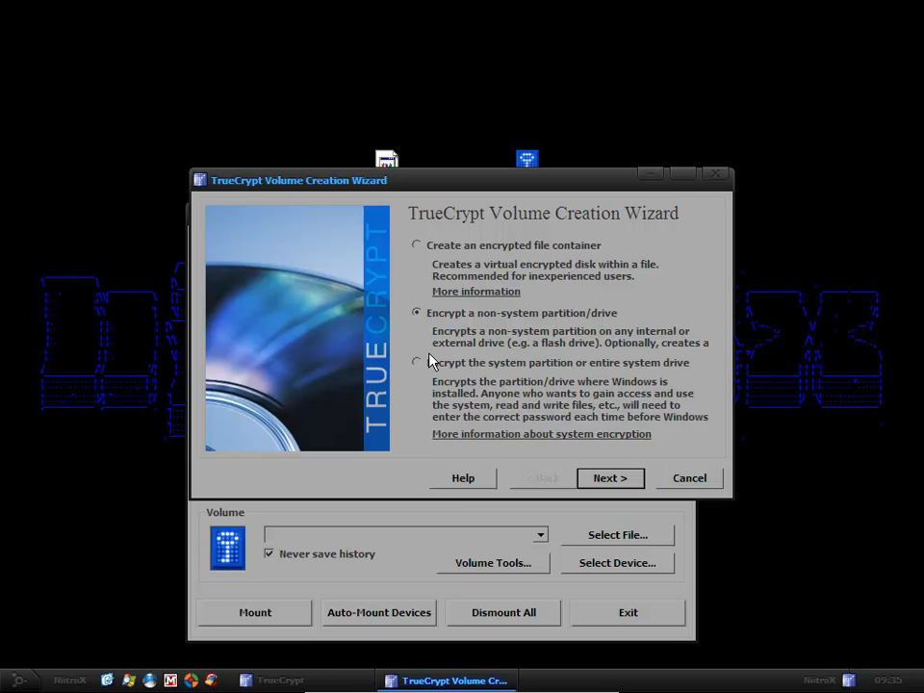
left_click(417, 362)
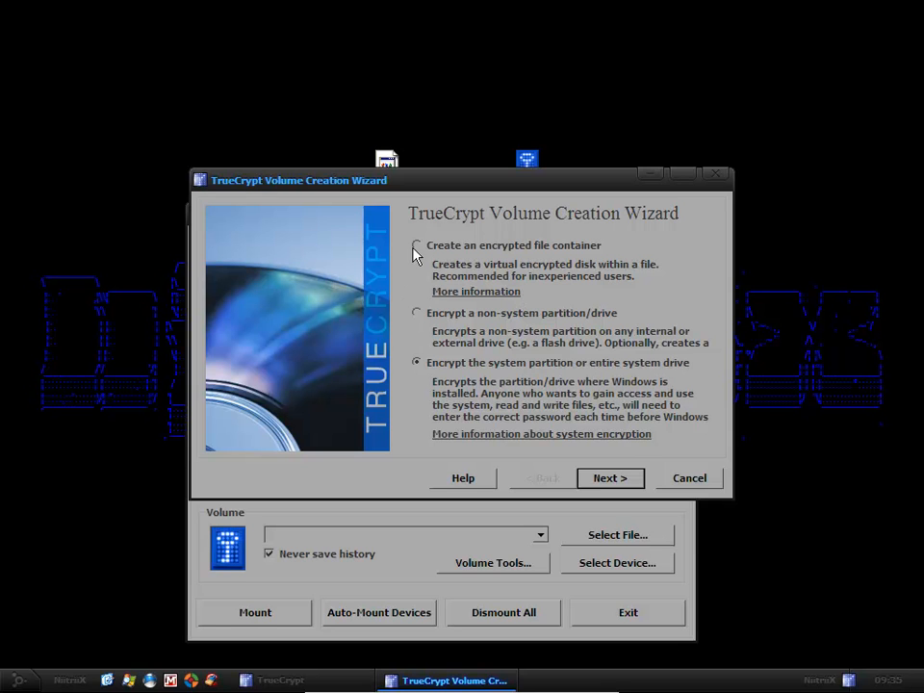
left_click(417, 244)
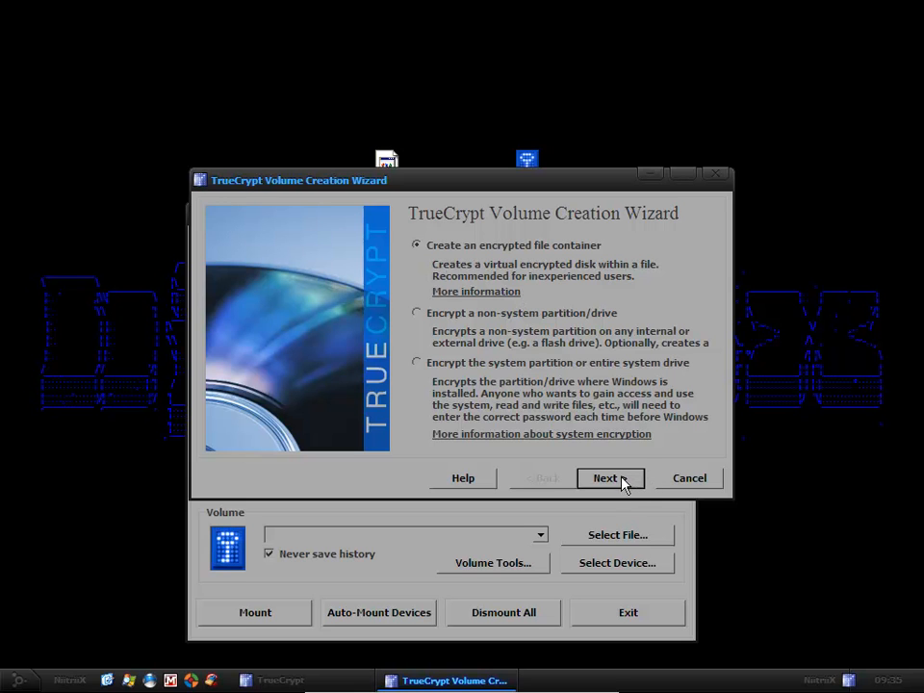
Step: Keep a standard volume and set the container file 'protected' on the Desktop as its location
left_click(611, 478)
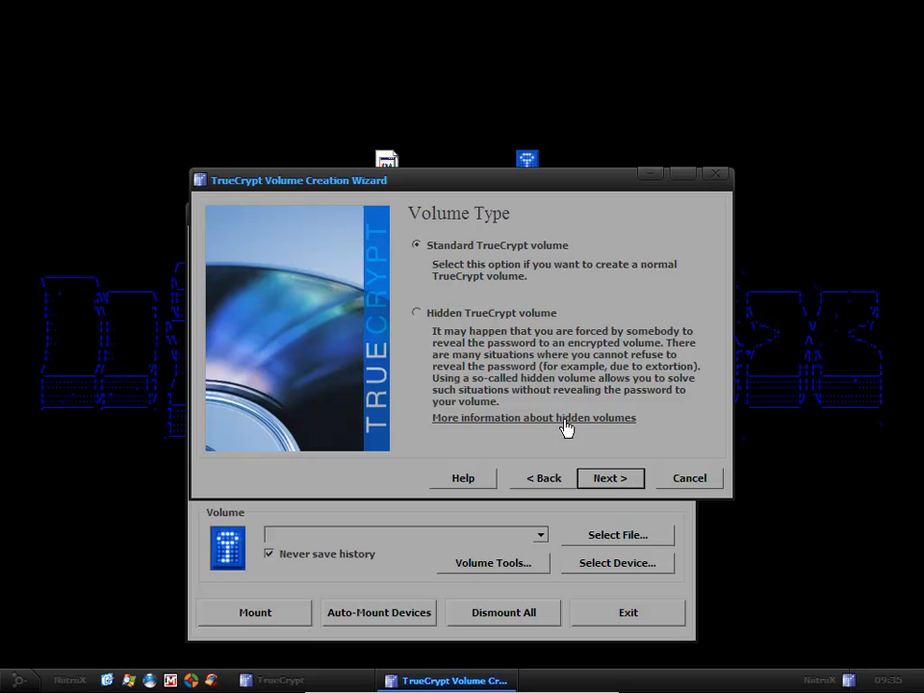
mouse_move(646, 267)
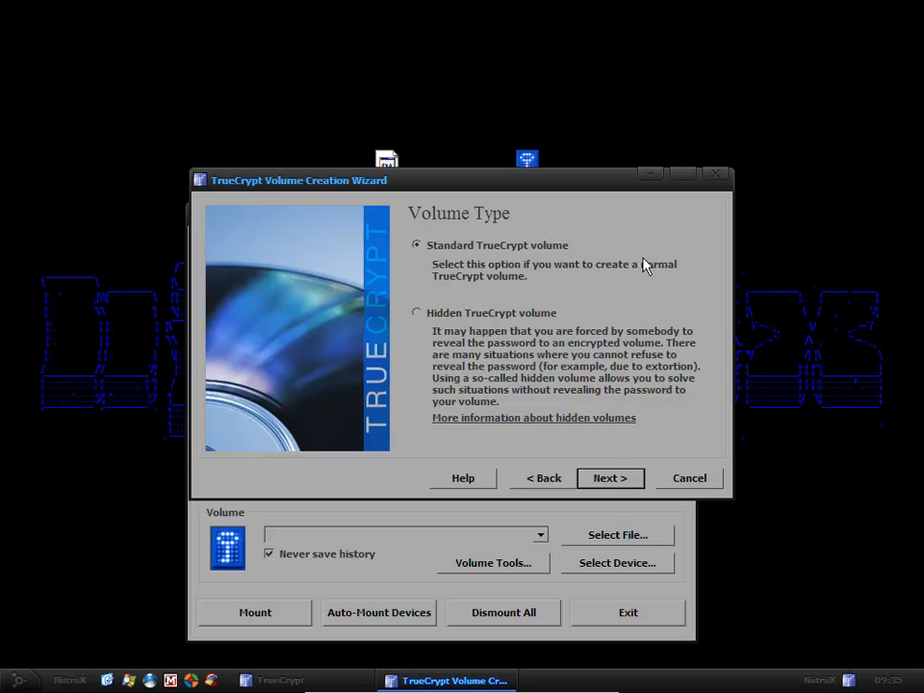
left_click(609, 478)
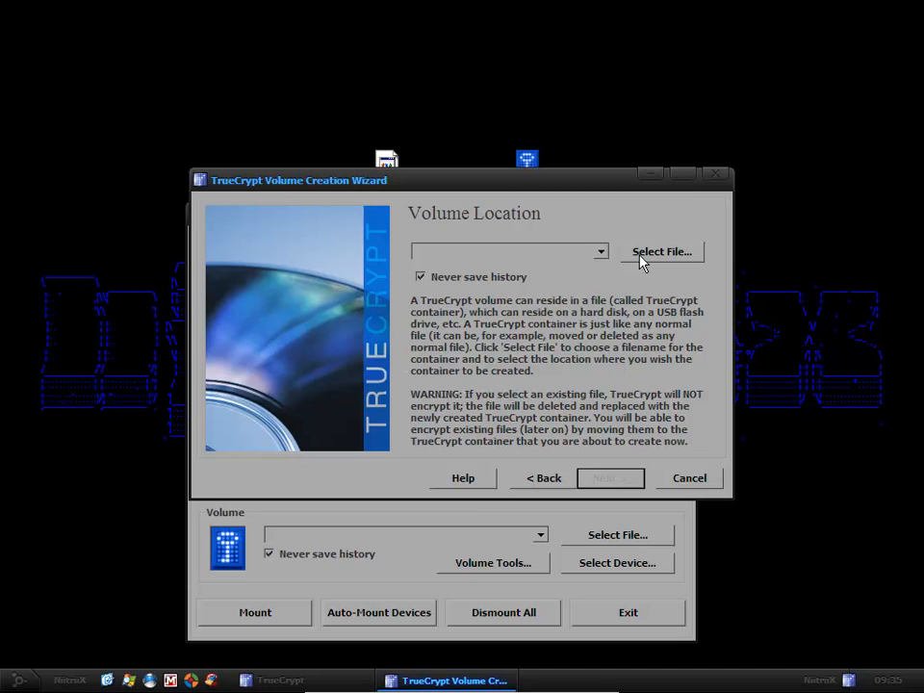
left_click(661, 251)
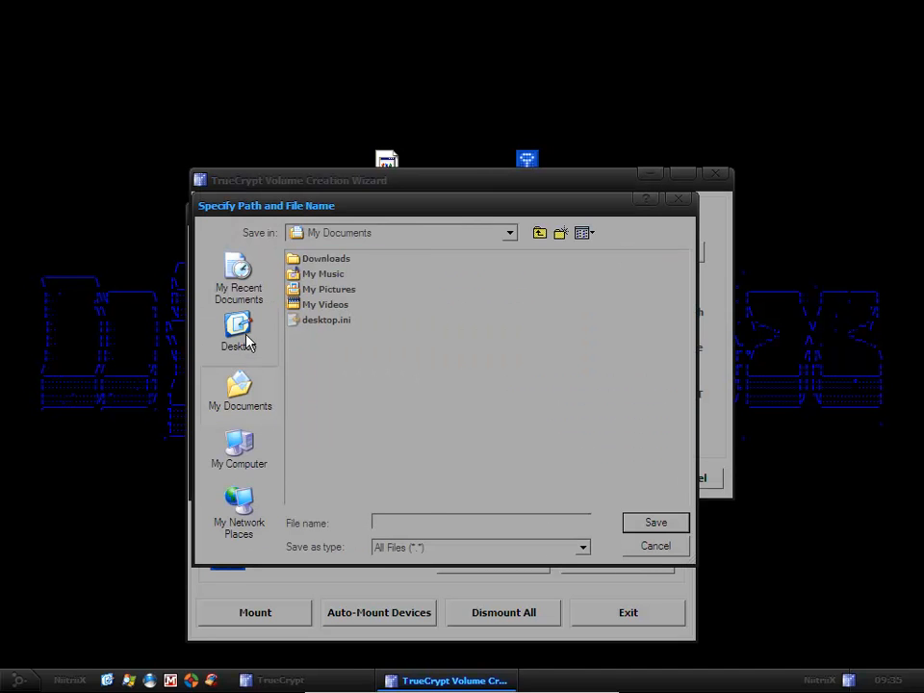
left_click(239, 332)
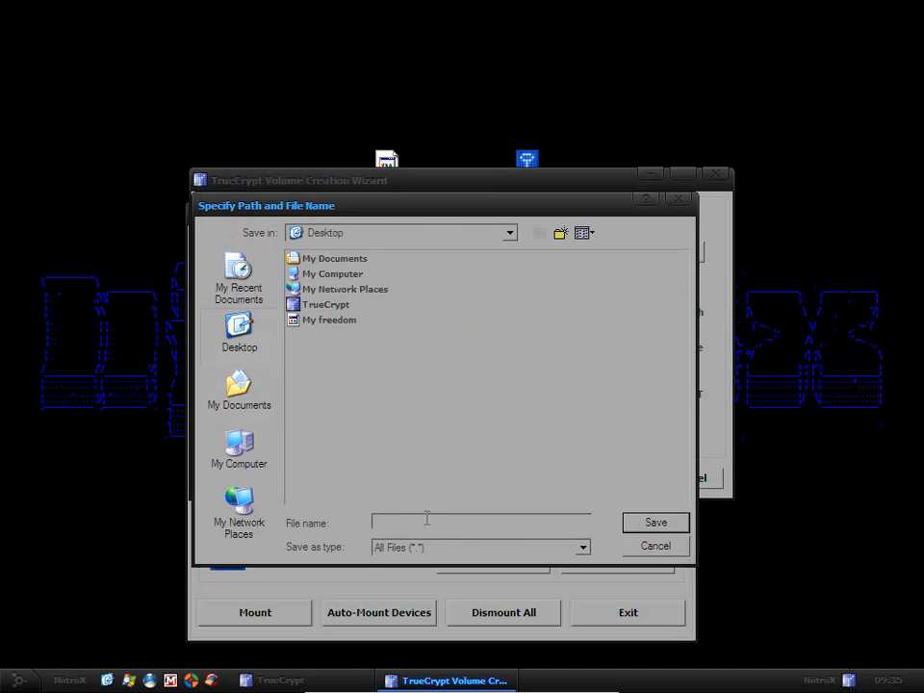
type("protected")
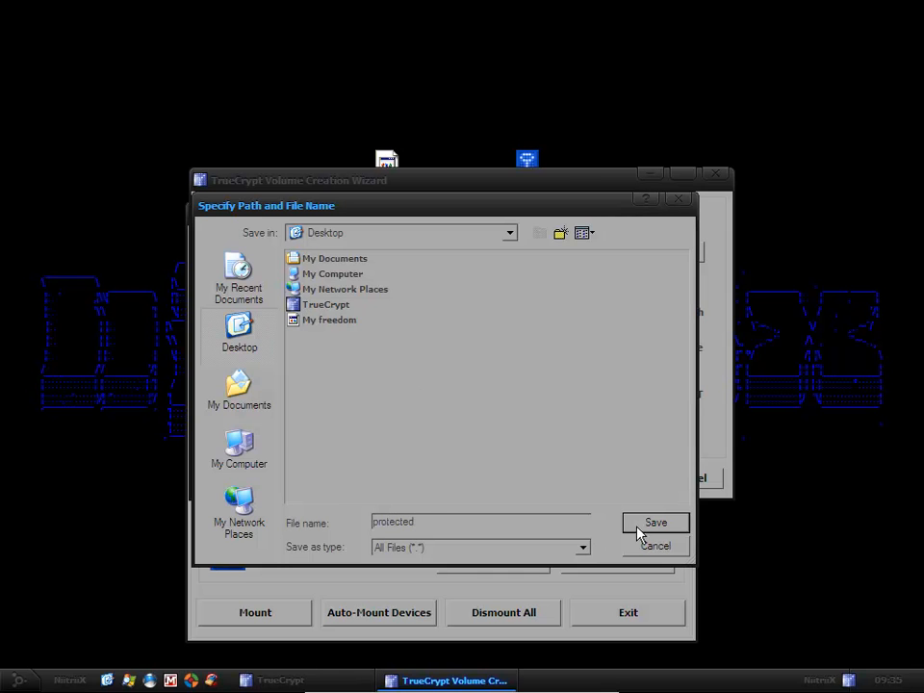
left_click(655, 523)
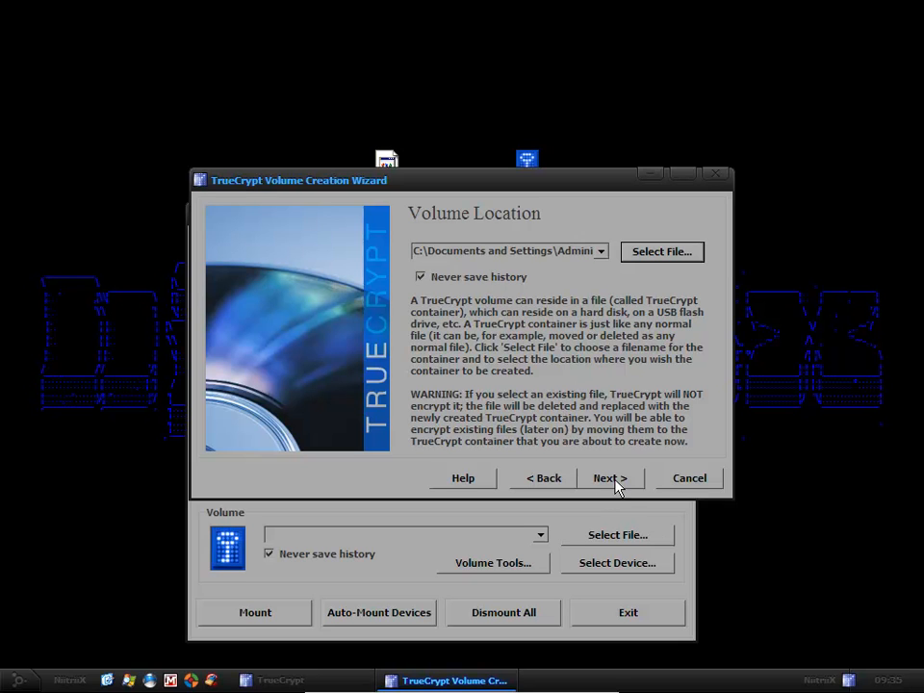
Step: Keep AES encryption and set the hash algorithm to SHA-512
left_click(611, 478)
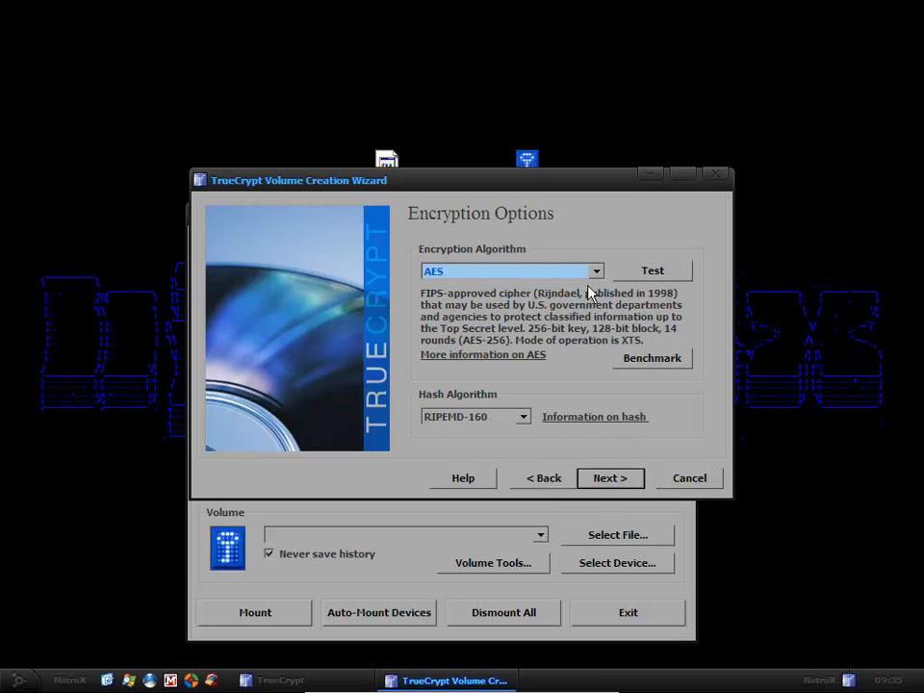
mouse_move(602, 289)
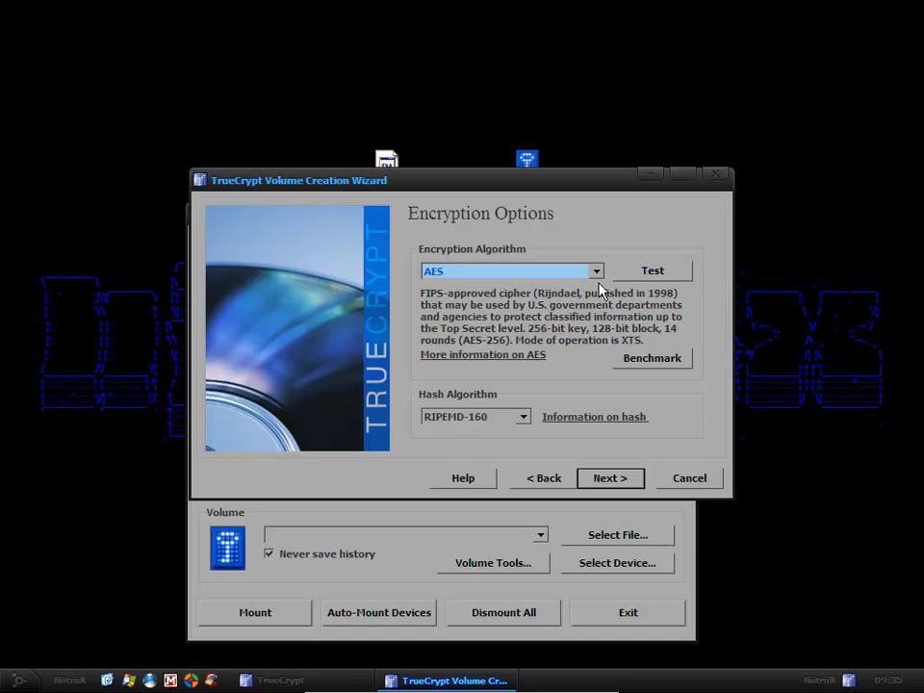
left_click(595, 270)
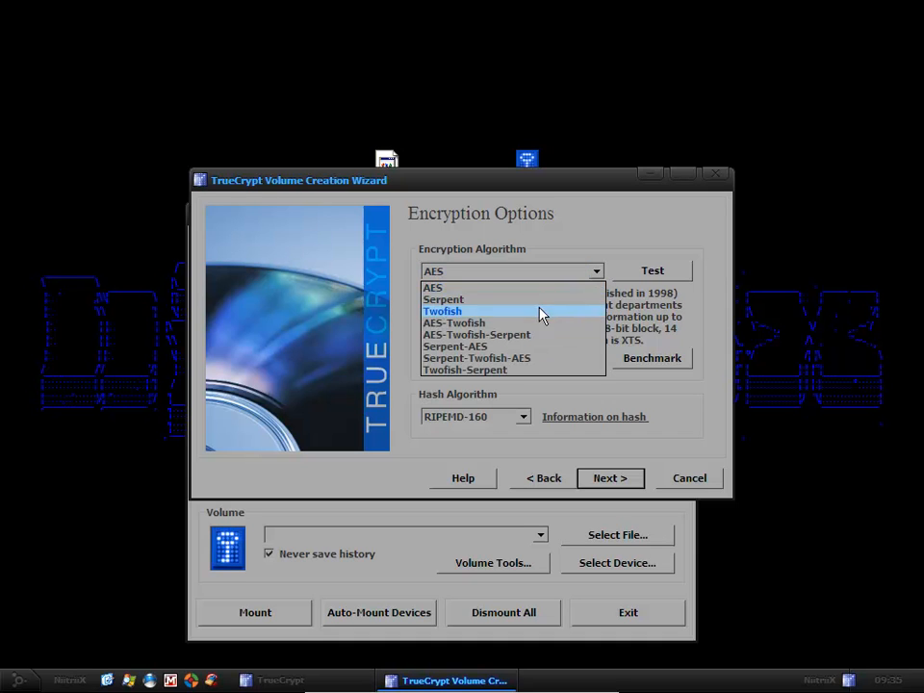
left_click(432, 287)
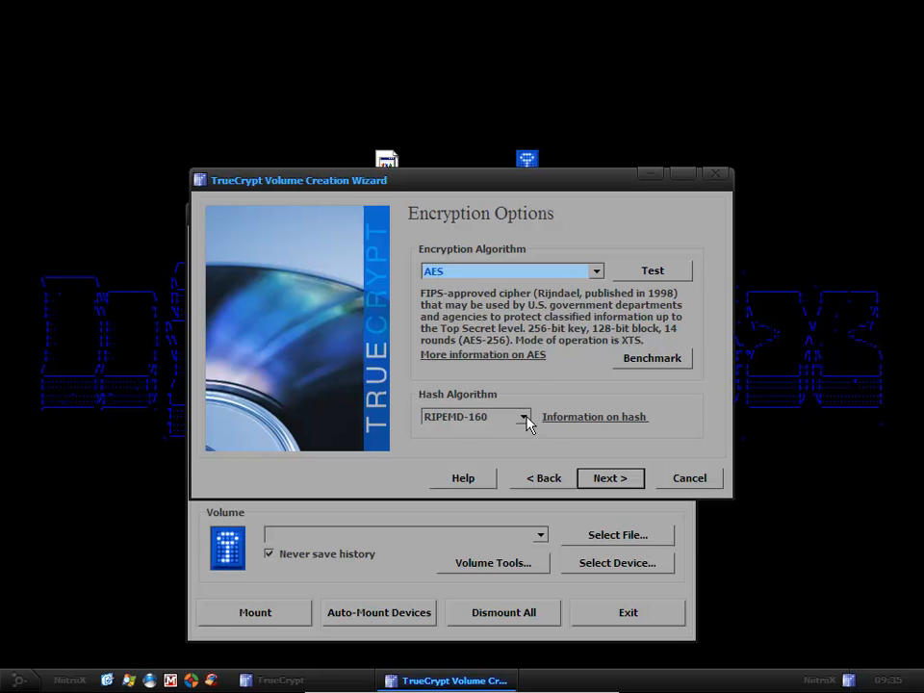
left_click(521, 417)
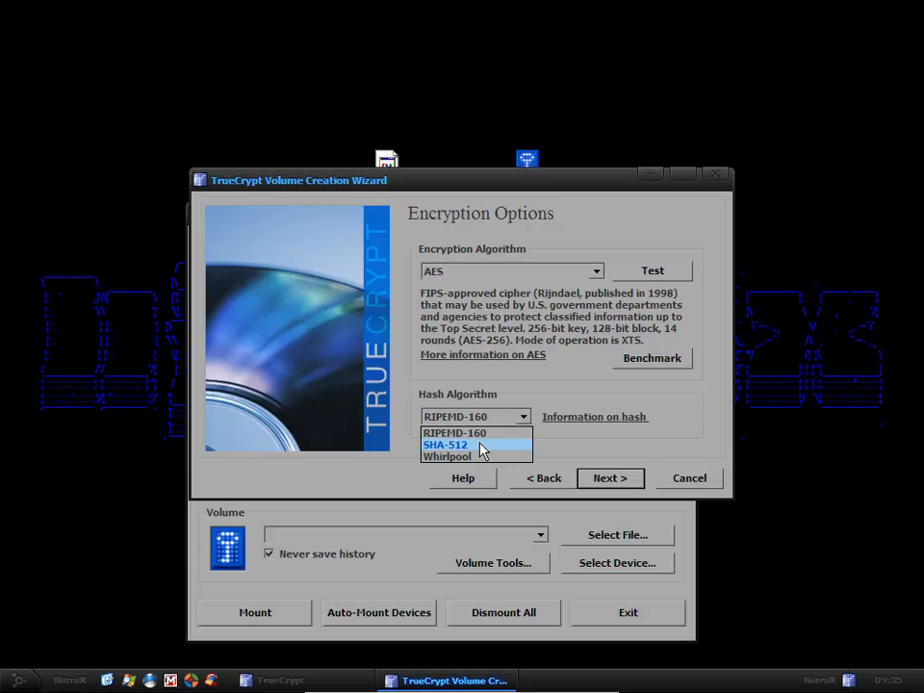
left_click(447, 445)
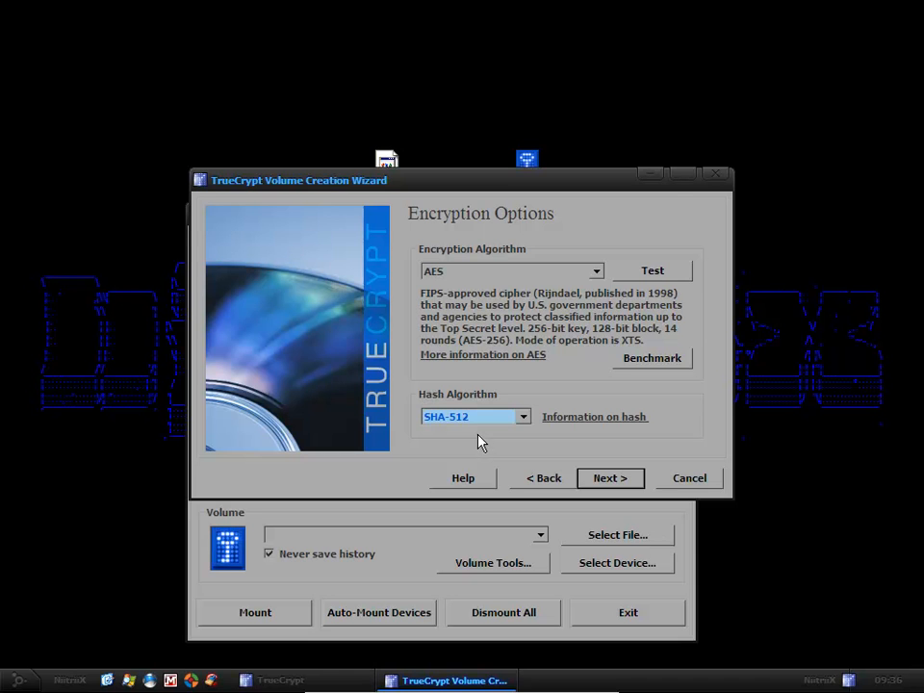
Step: Run the Auto-Test All algorithm self-tests and close the results
left_click(652, 271)
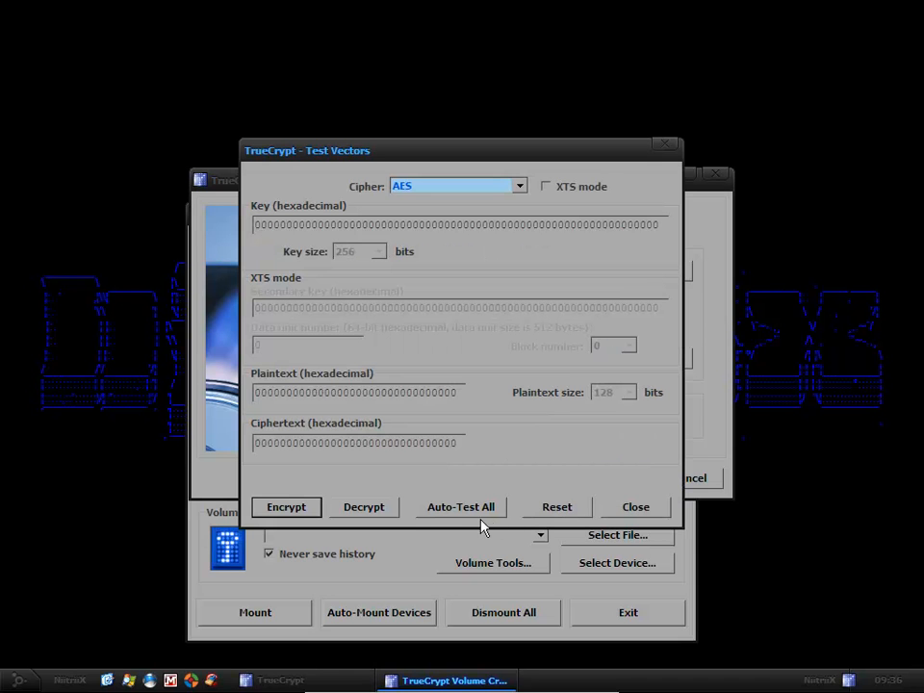
left_click(460, 506)
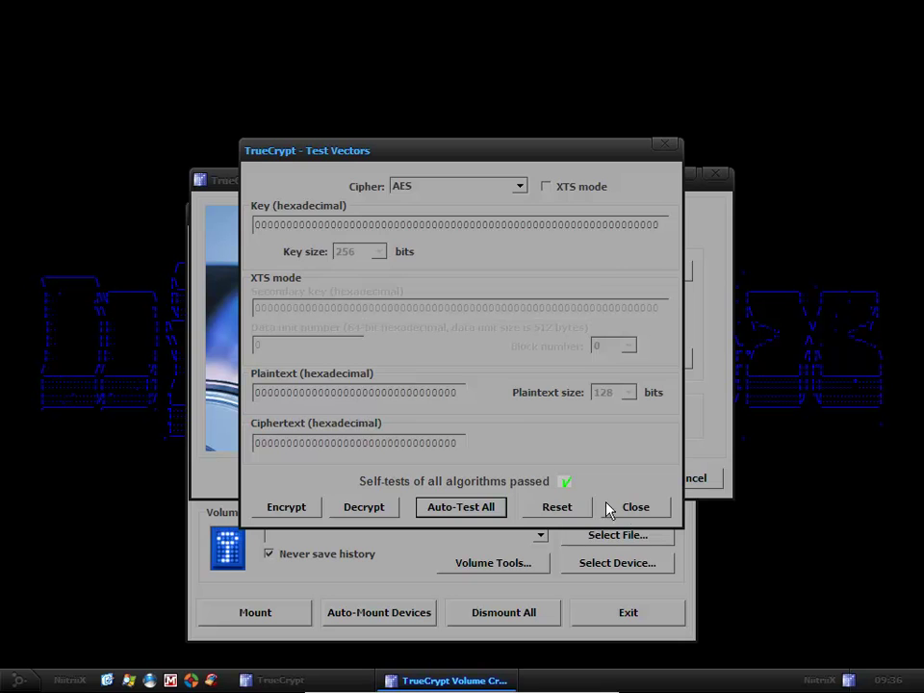
left_click(635, 507)
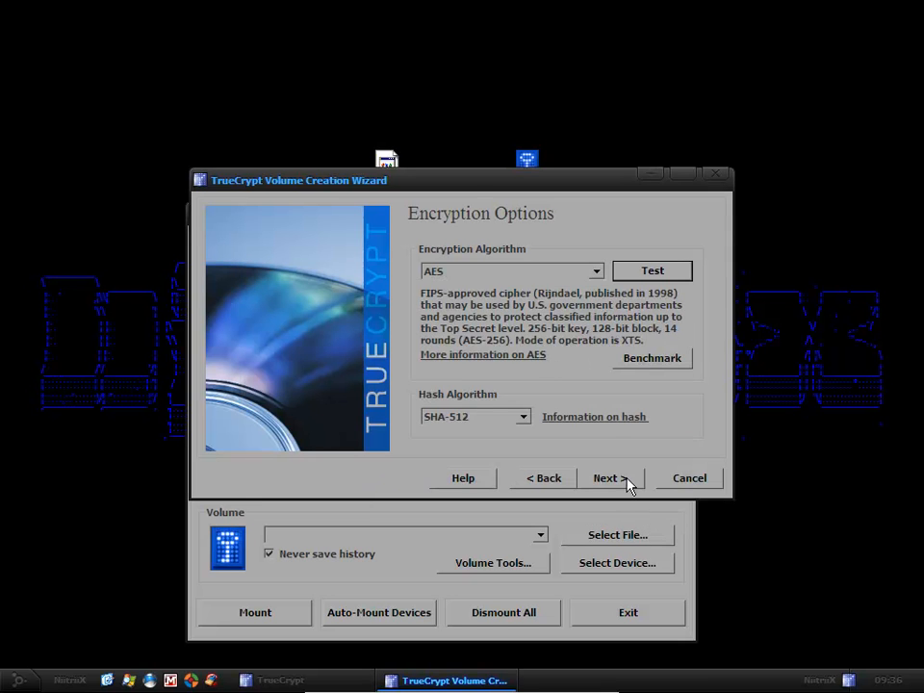
Step: Enter a 5 MB container size and move to the password step
left_click(611, 478)
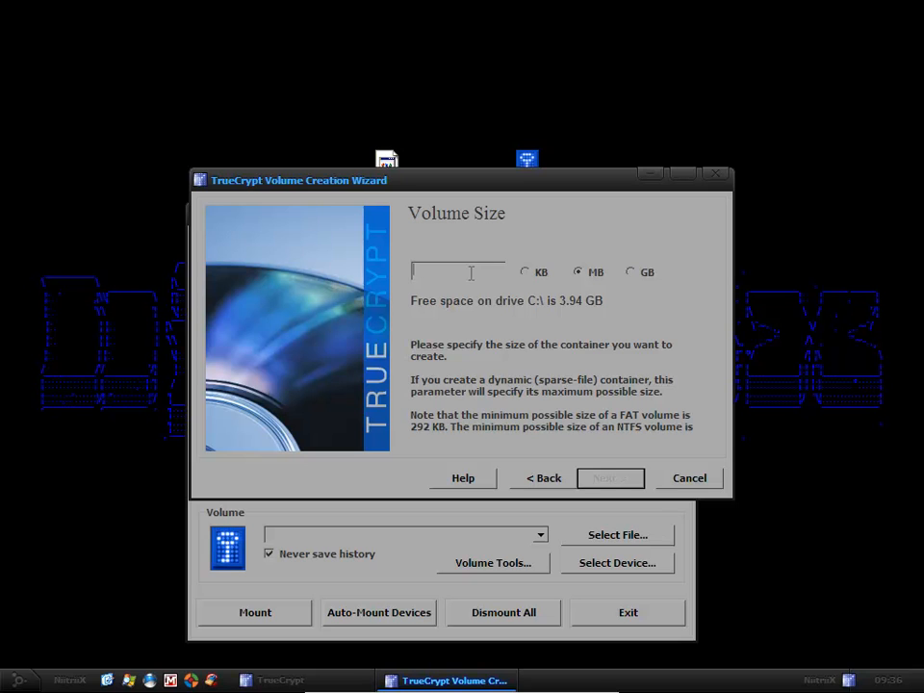
type("5")
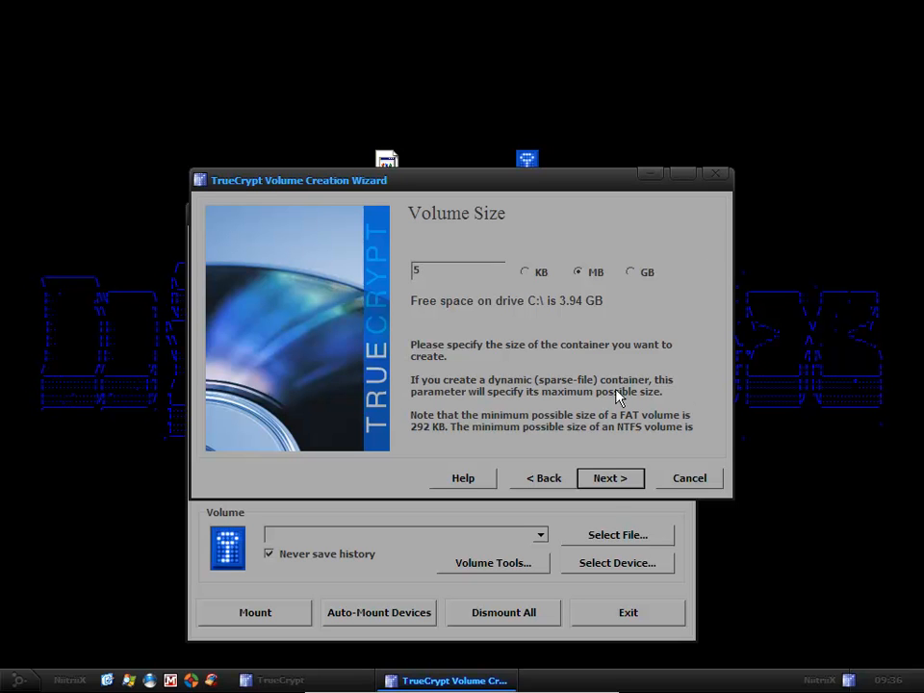
left_click(610, 477)
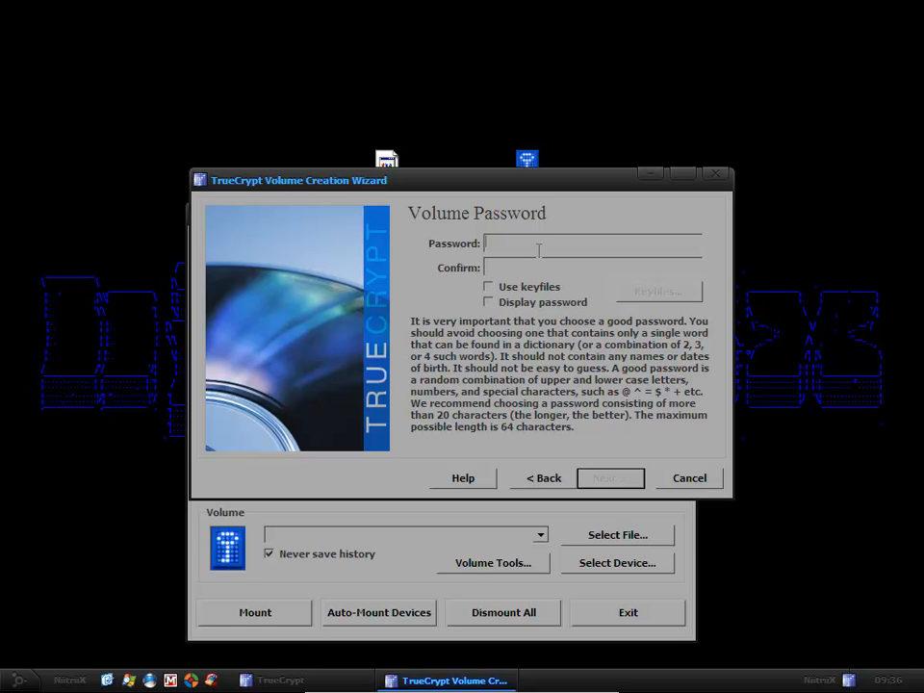
mouse_move(493, 306)
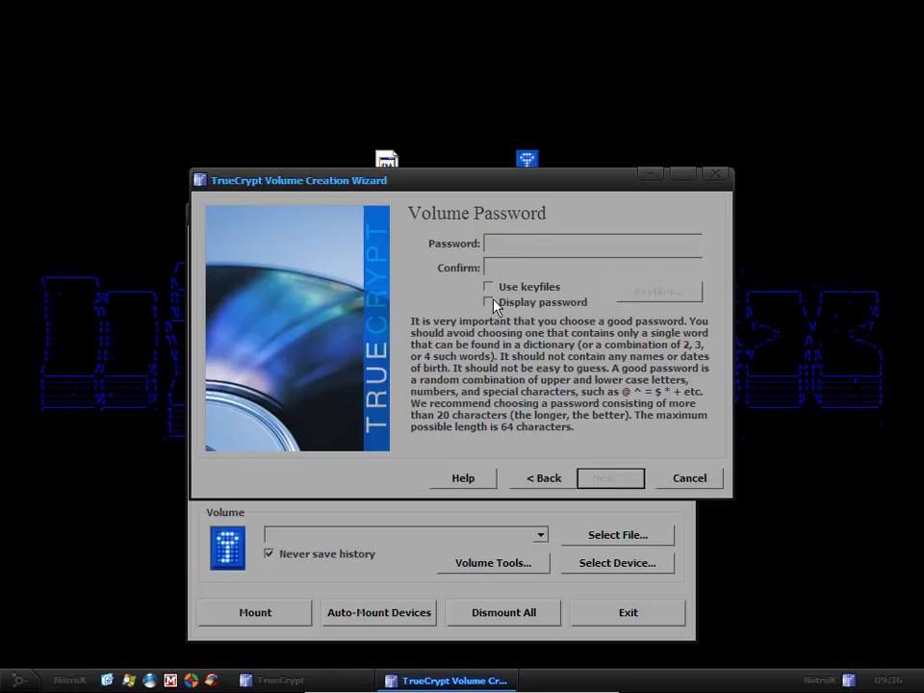
left_click(489, 301)
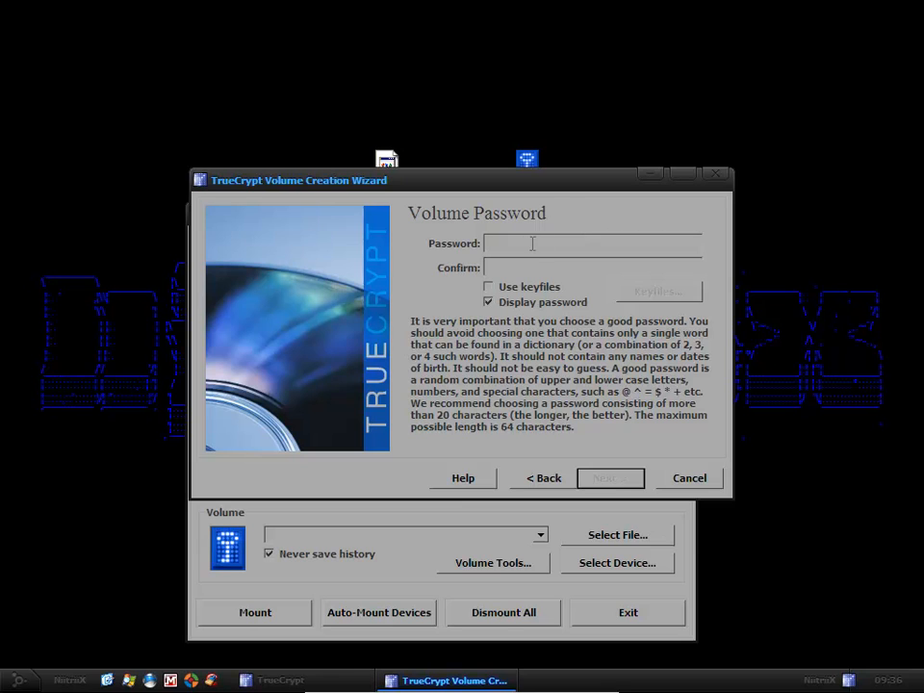
type("123")
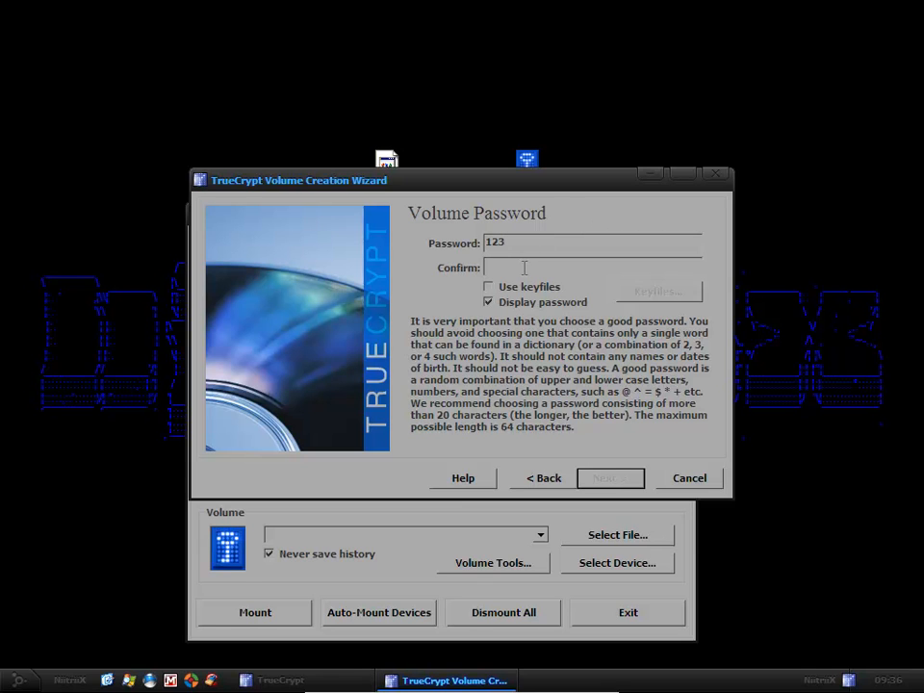
type("123")
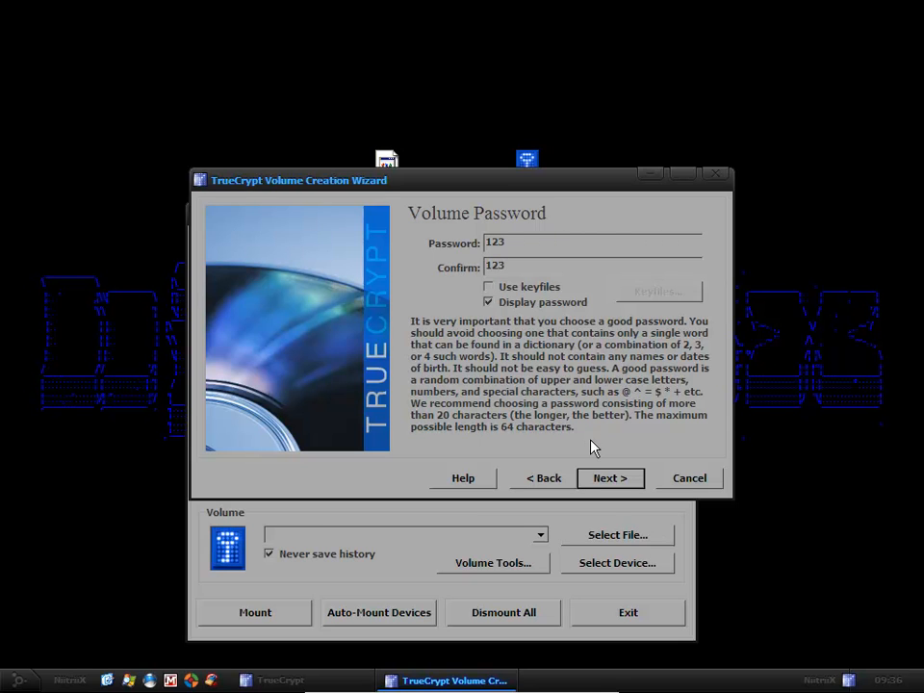
left_click(609, 478)
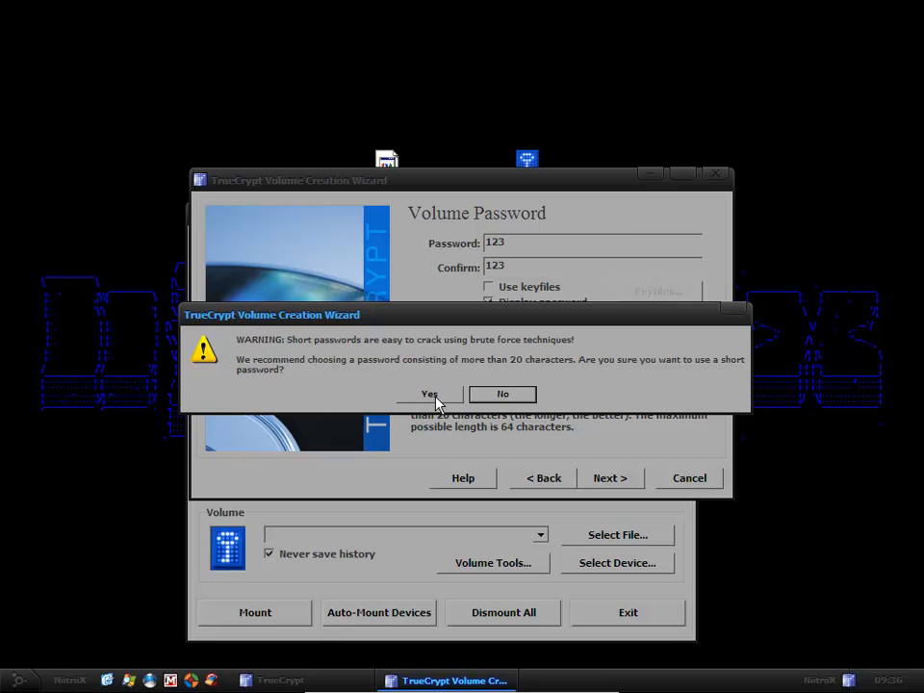
left_click(427, 394)
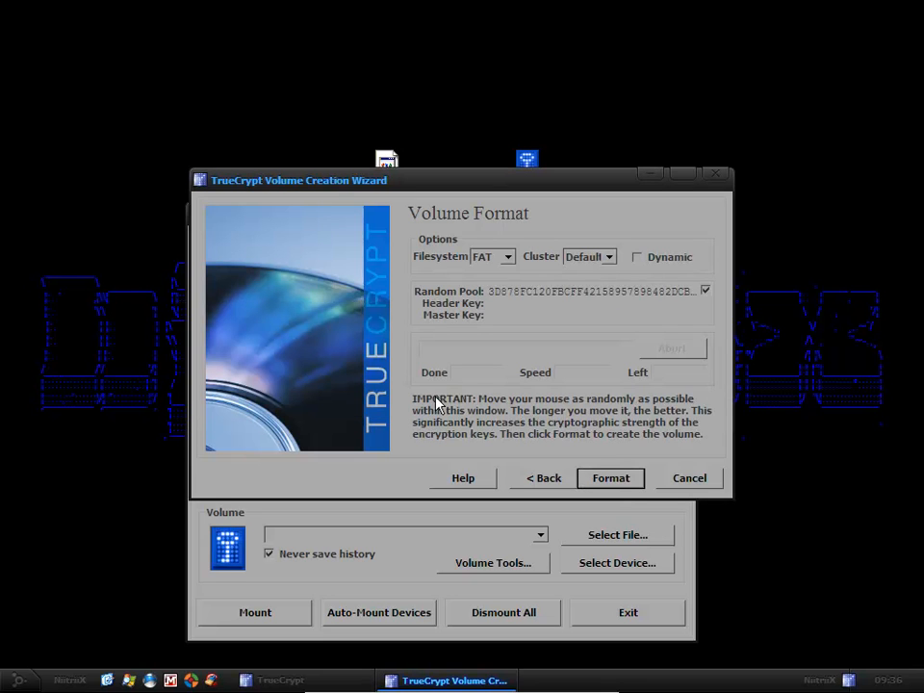
mouse_move(515, 289)
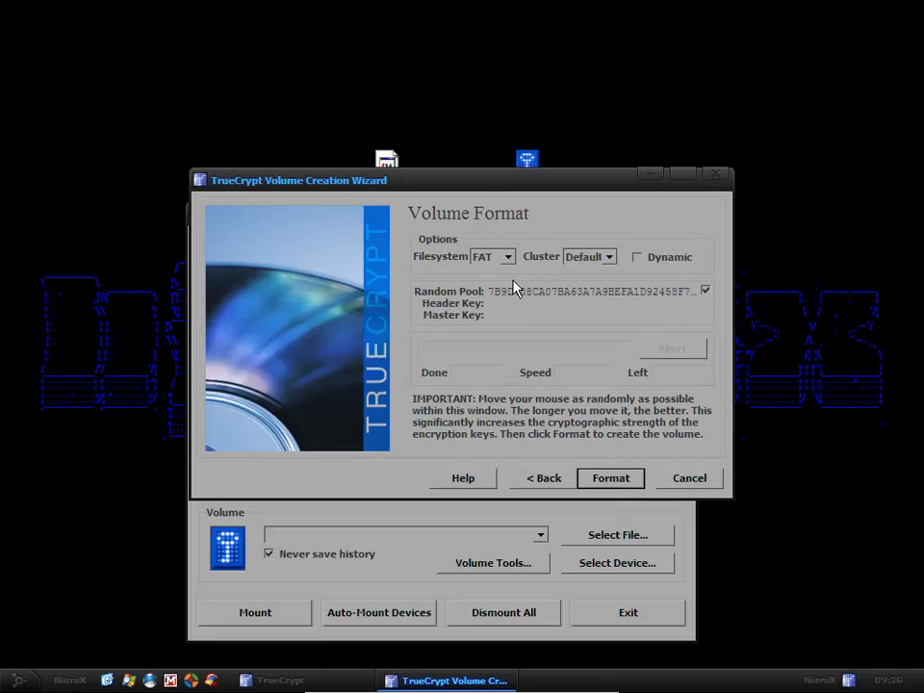
Step: Format the container as NTFS and acknowledge the successful volume creation
left_click(510, 256)
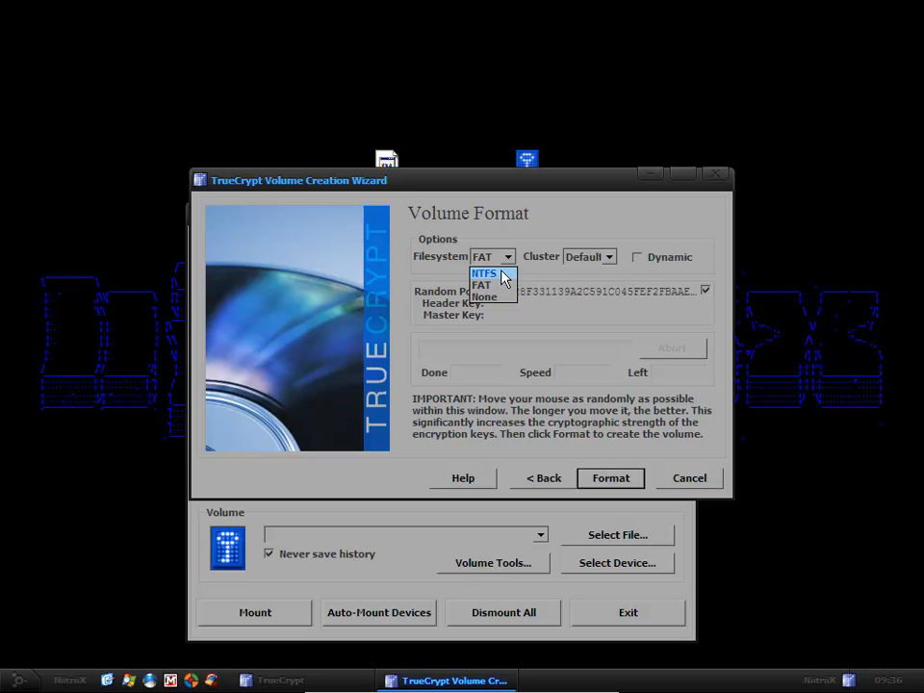
left_click(483, 272)
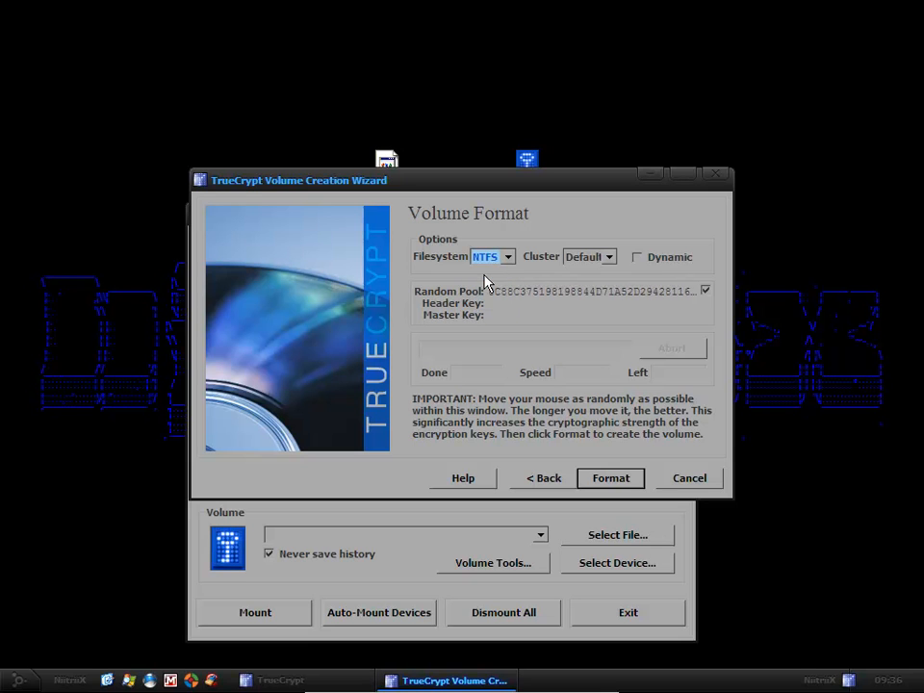
left_click(610, 256)
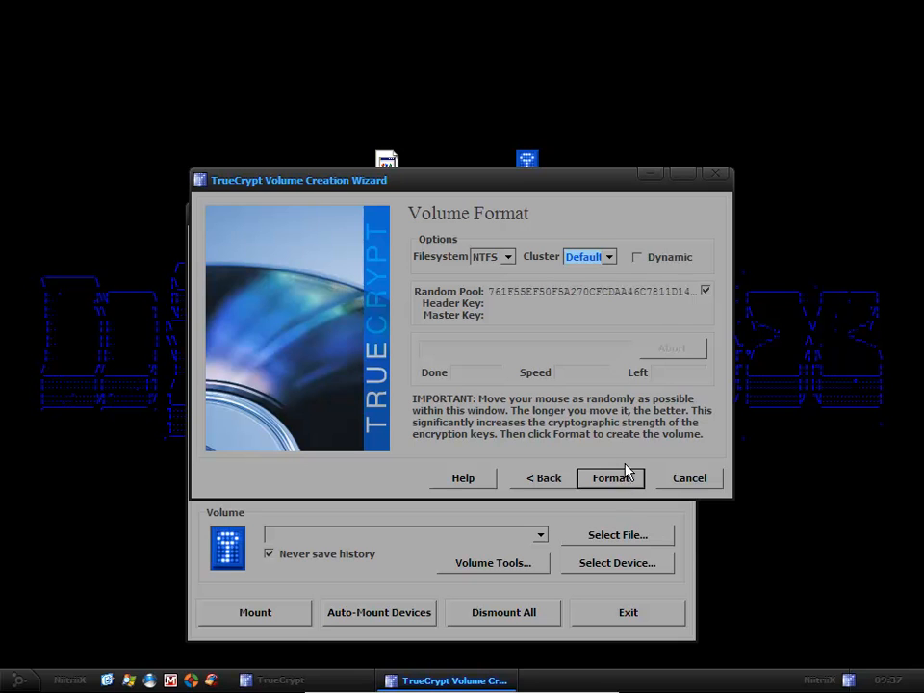
left_click(610, 477)
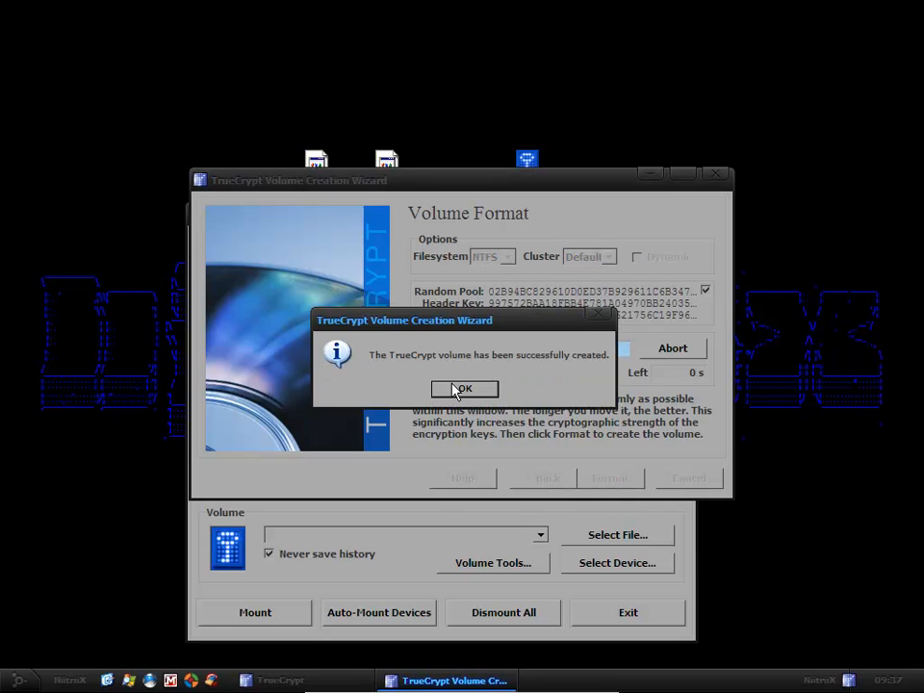
left_click(464, 389)
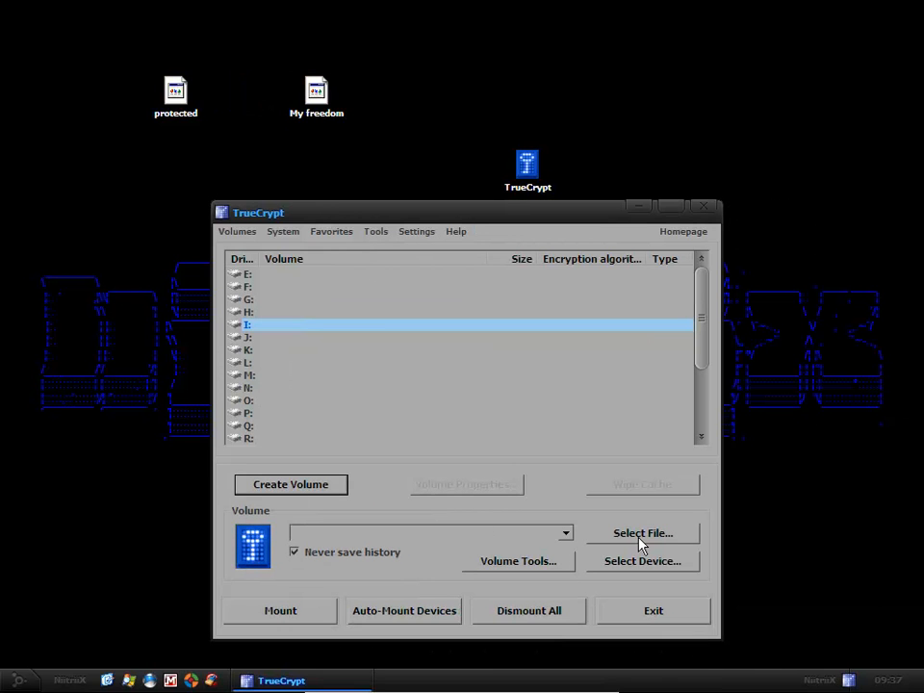
Step: Mount the 'protected' container file on drive G: using its password
left_click(642, 533)
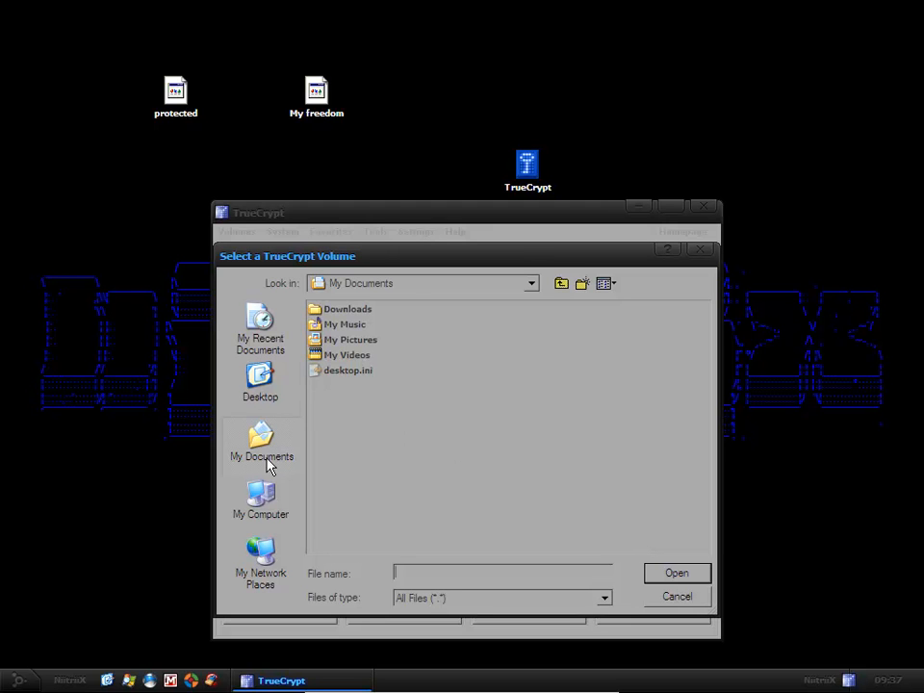
left_click(259, 377)
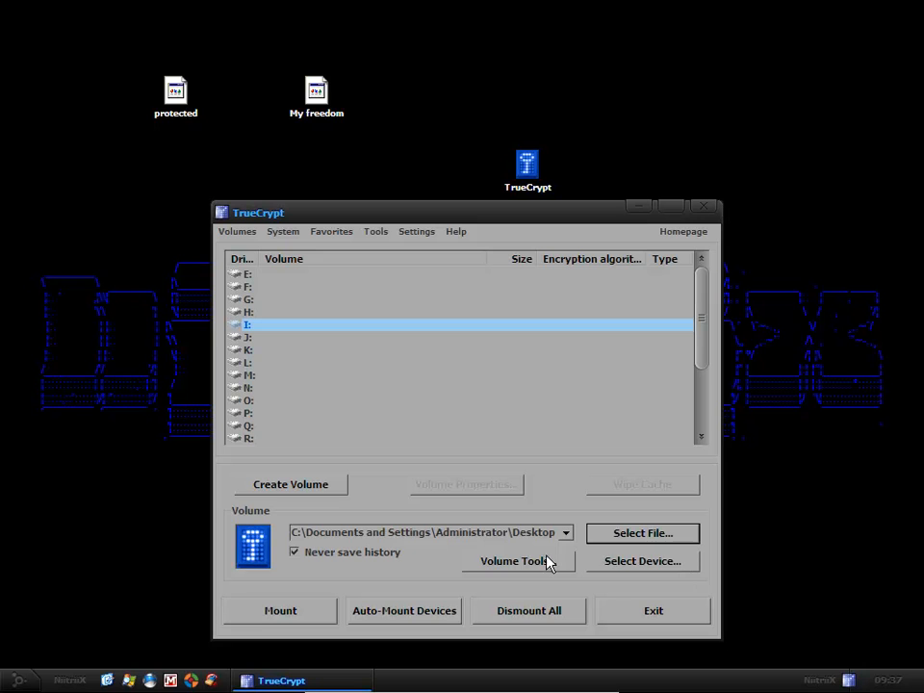
mouse_move(248, 343)
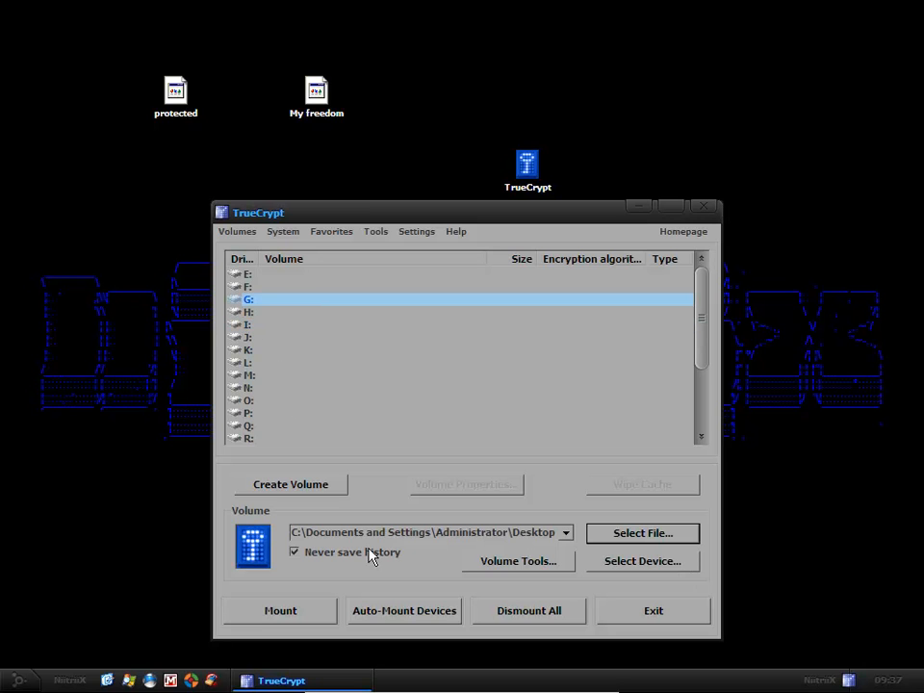
left_click(280, 610)
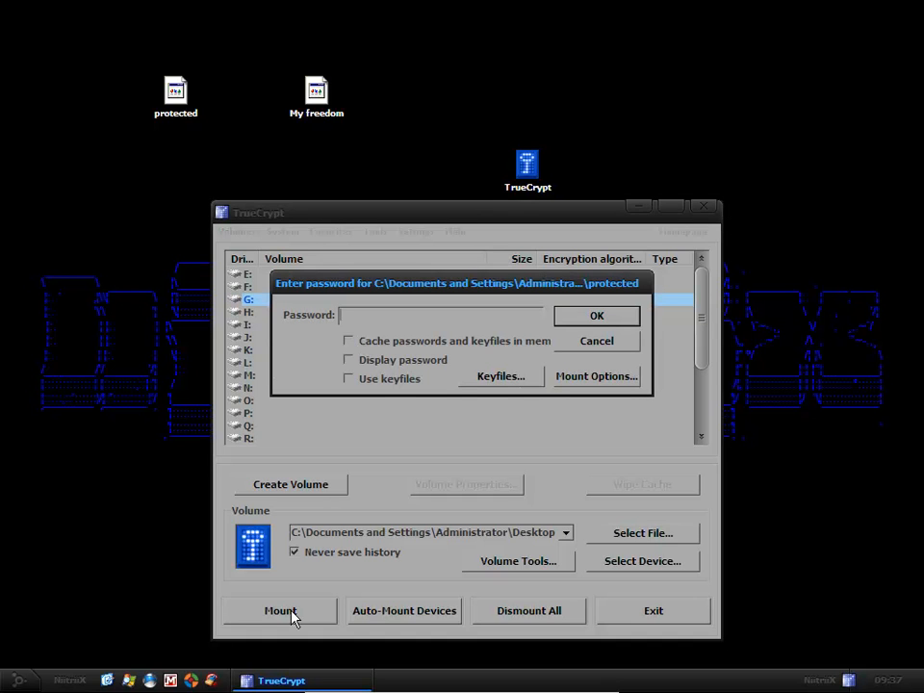
type("***")
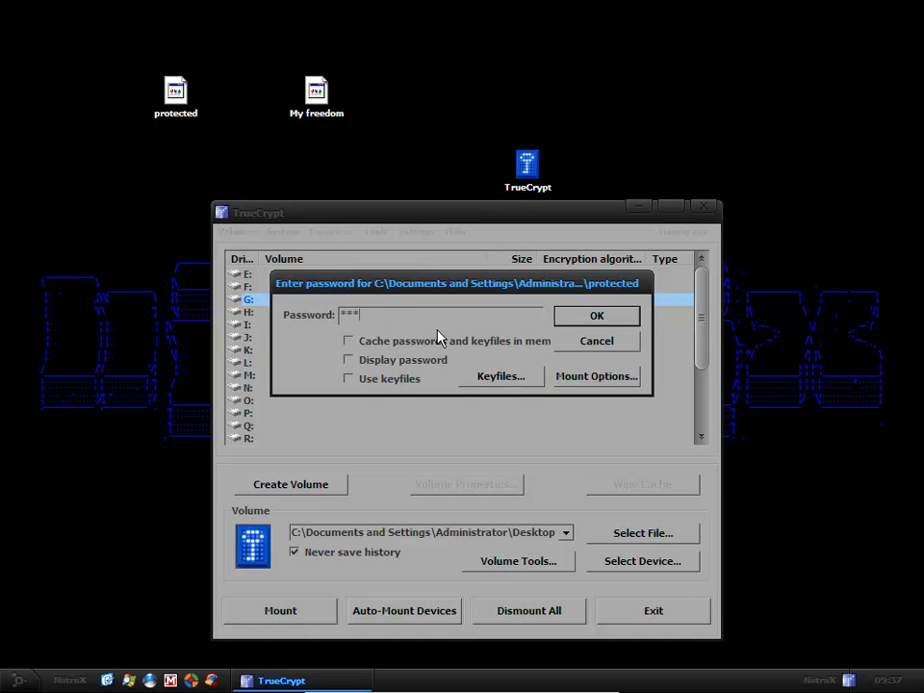
left_click(597, 316)
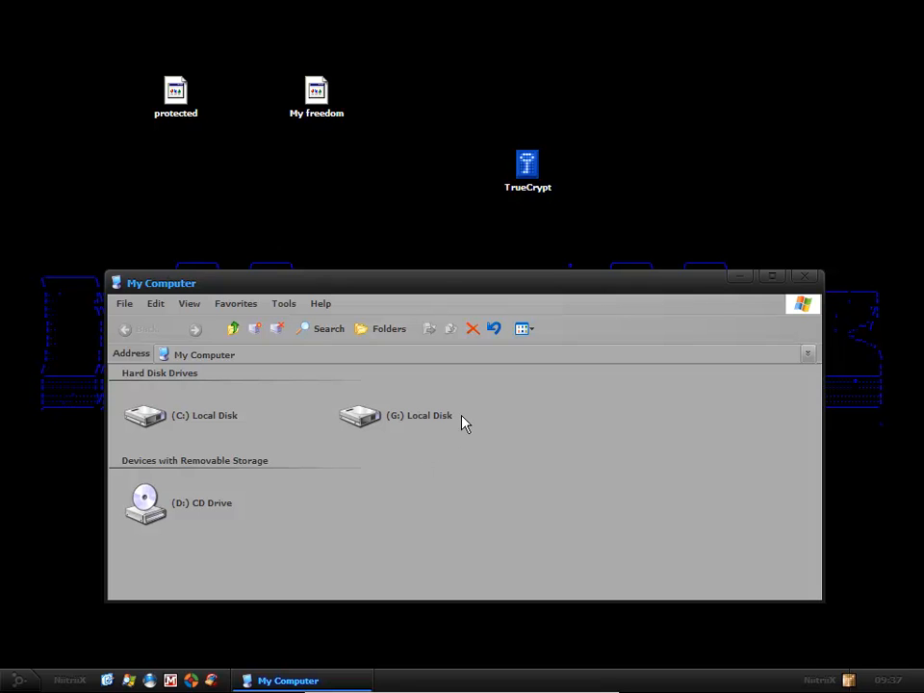
mouse_move(421, 408)
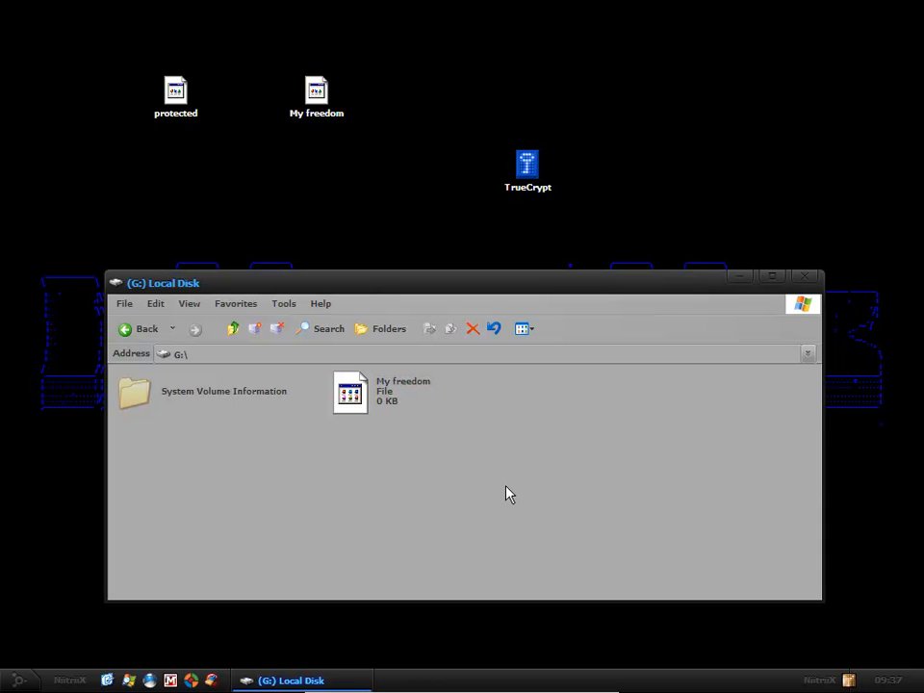
mouse_move(823, 288)
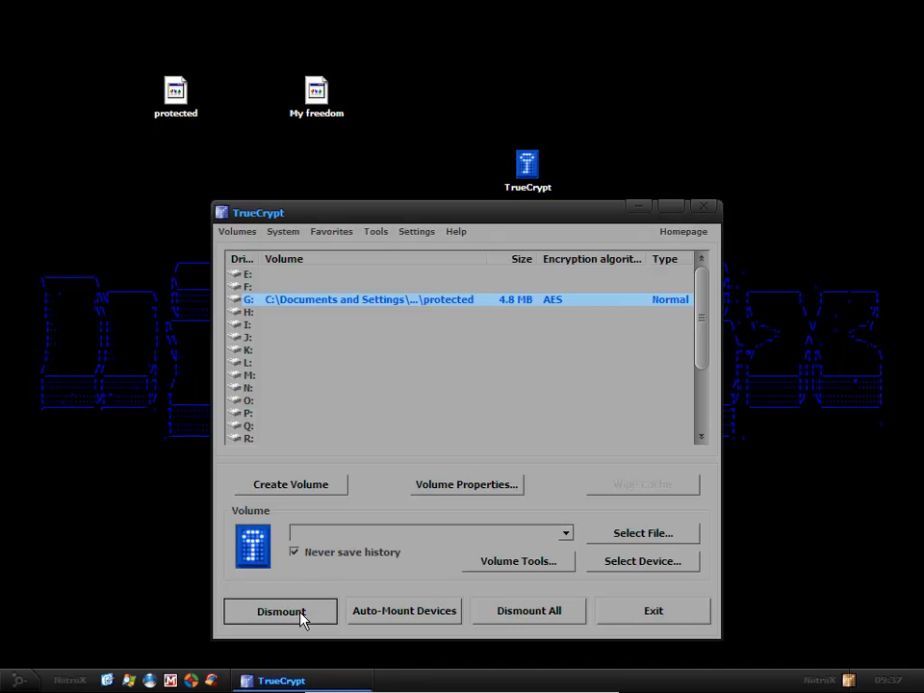
Step: Dismount the container from drive G:
left_click(280, 612)
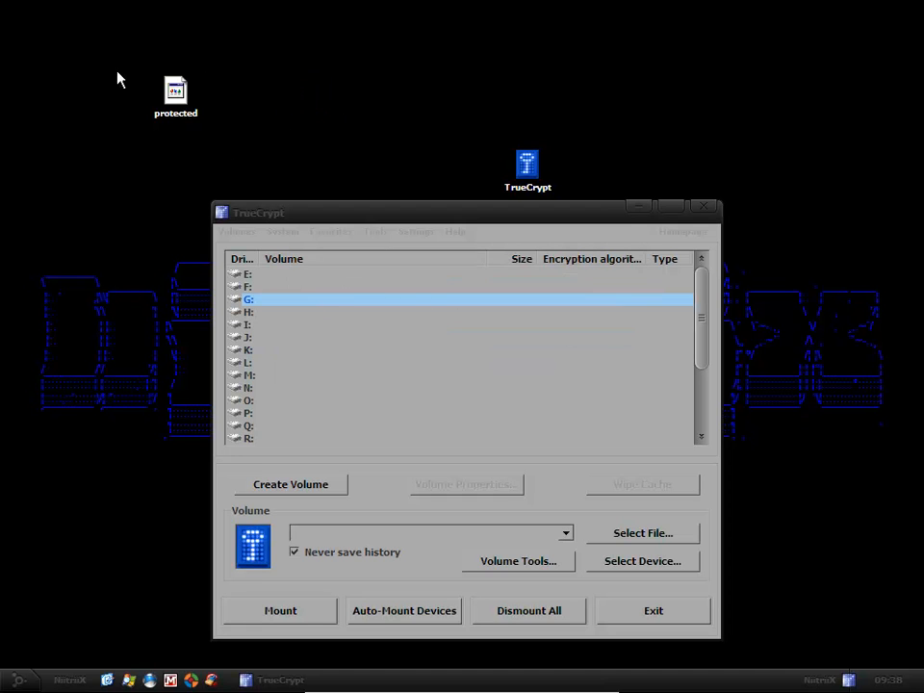
mouse_move(345, 296)
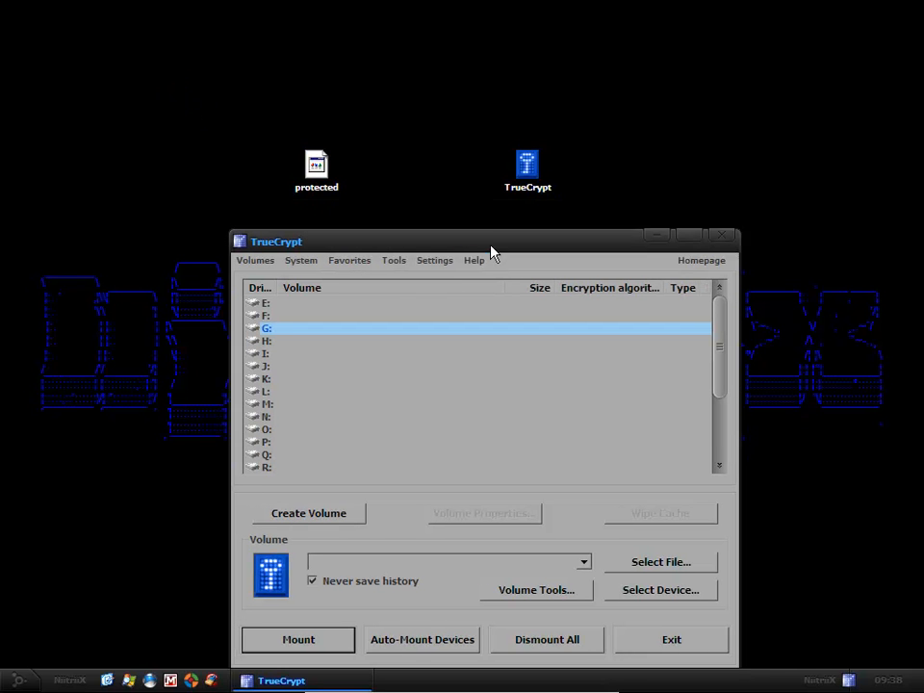
mouse_move(472, 562)
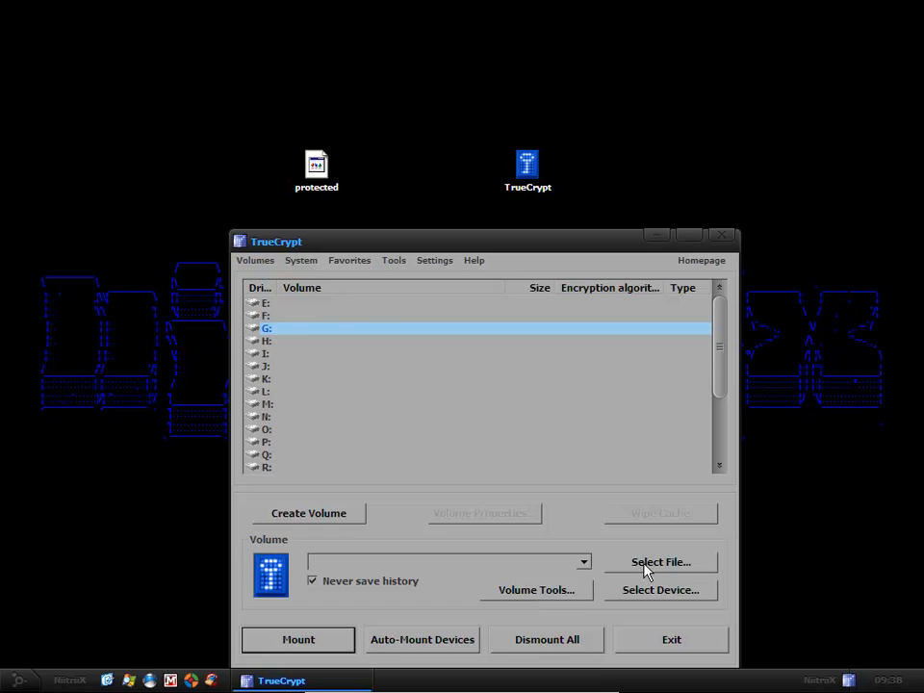
Step: Mount the Desktop file 'protected' on drive G: with its password, then close TrueCrypt's main window
left_click(661, 562)
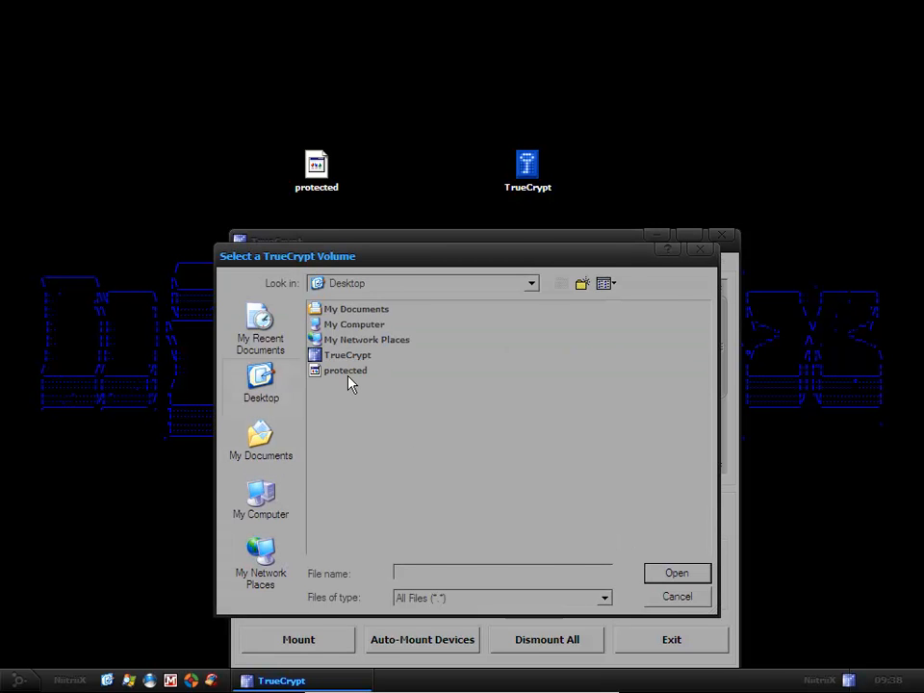
left_click(674, 596)
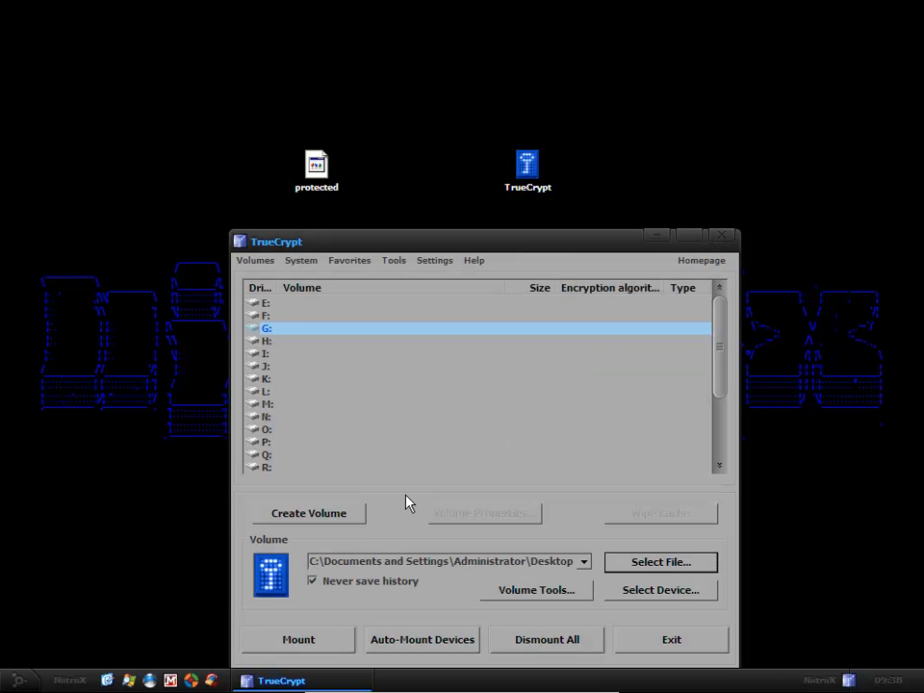
left_click(298, 639)
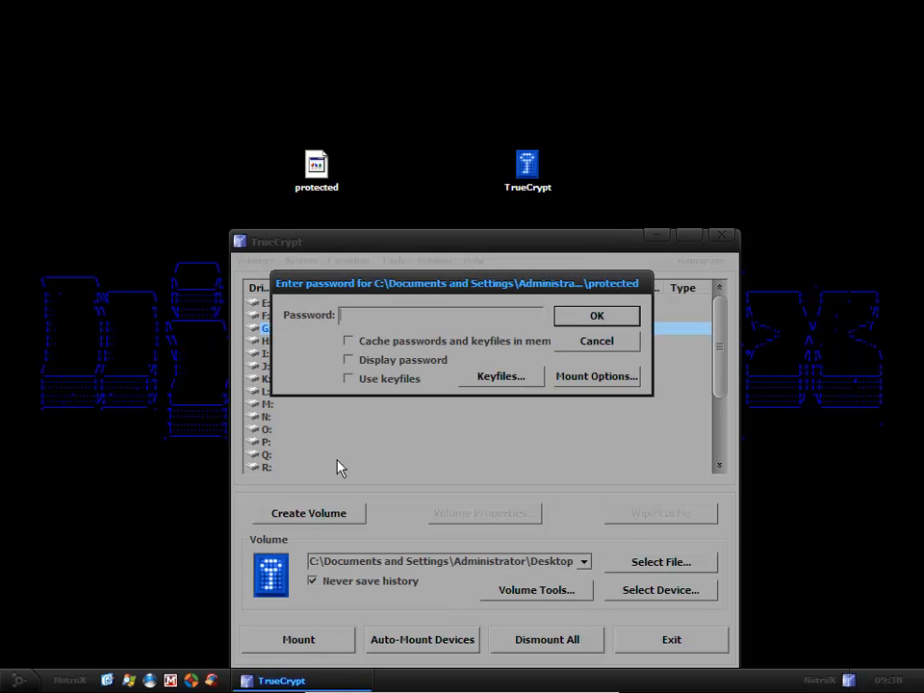
type("***")
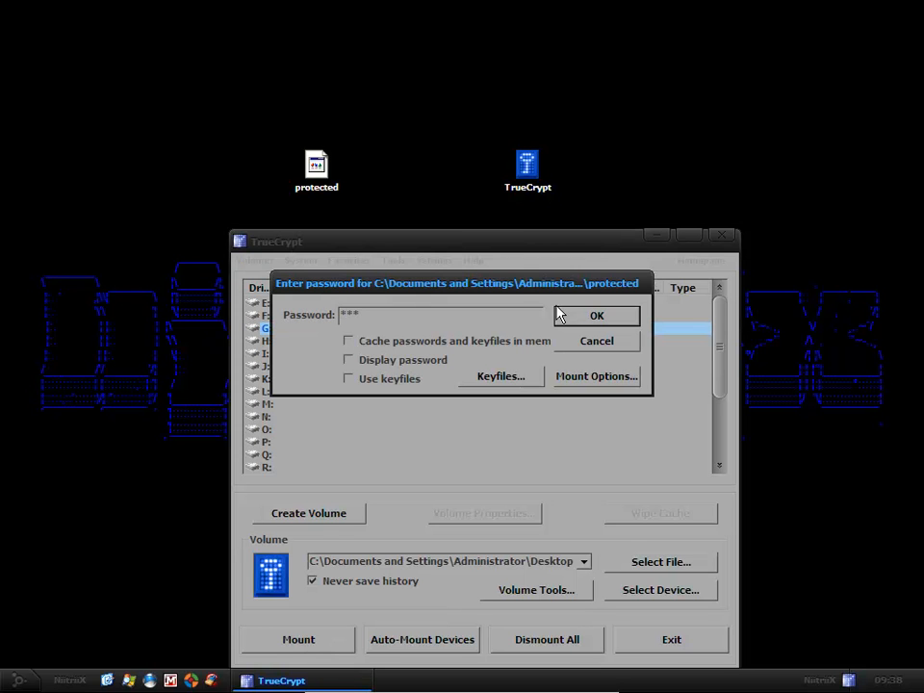
left_click(597, 316)
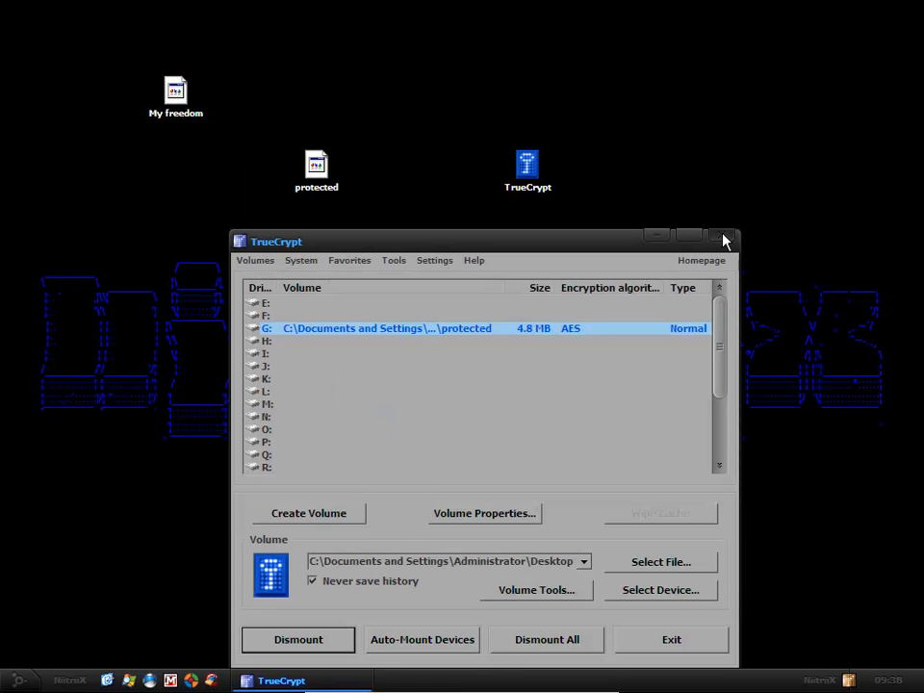
left_click(724, 238)
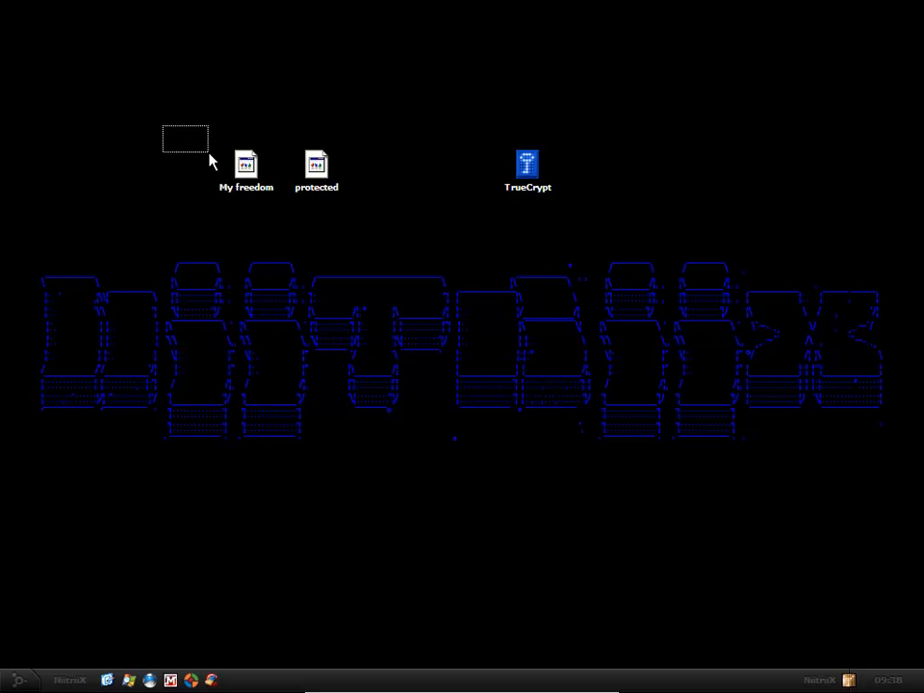
left_click(387, 501)
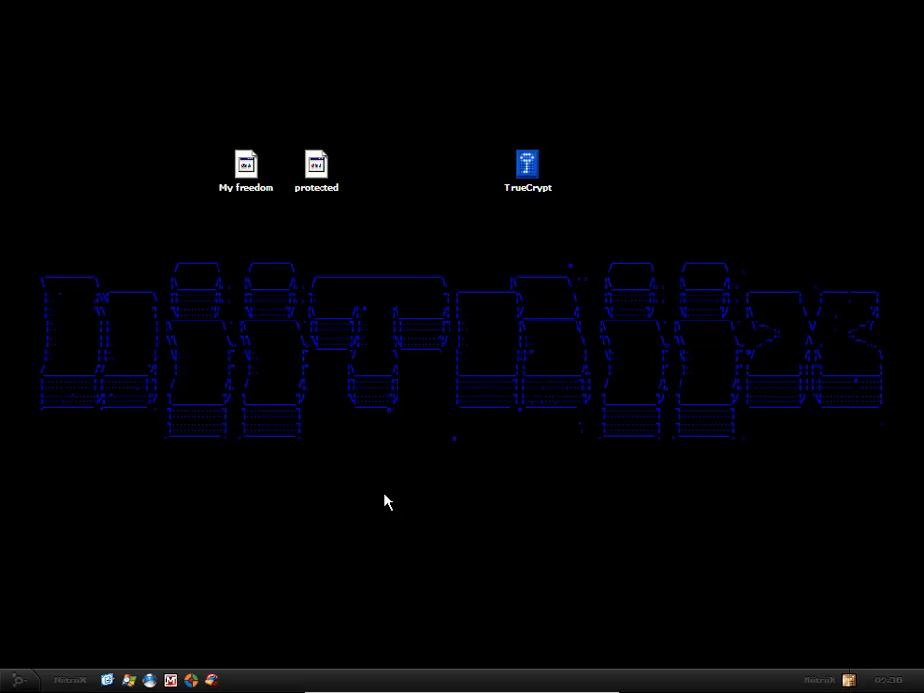
mouse_move(416, 325)
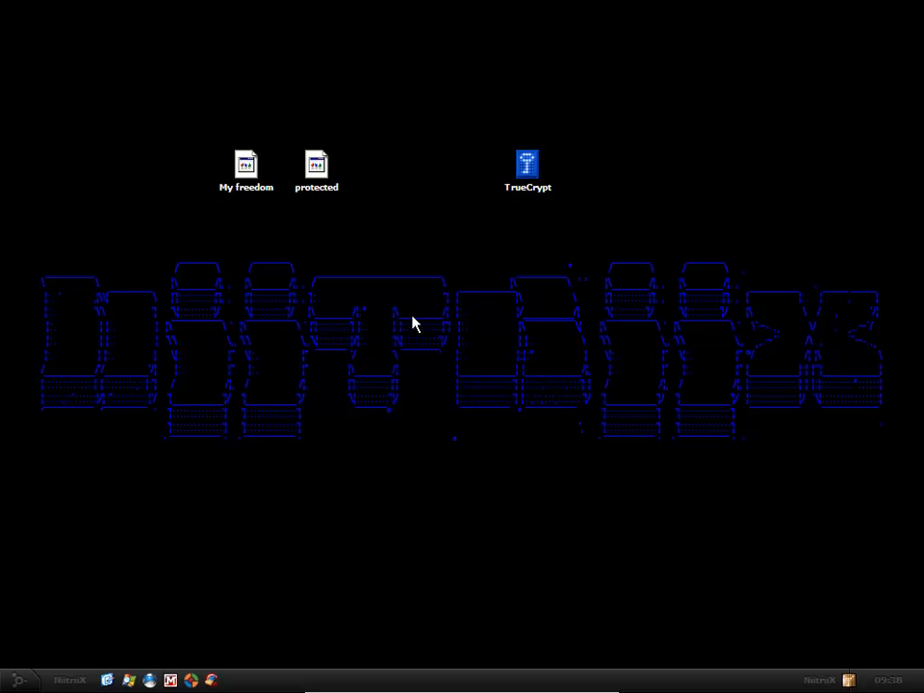
mouse_move(438, 315)
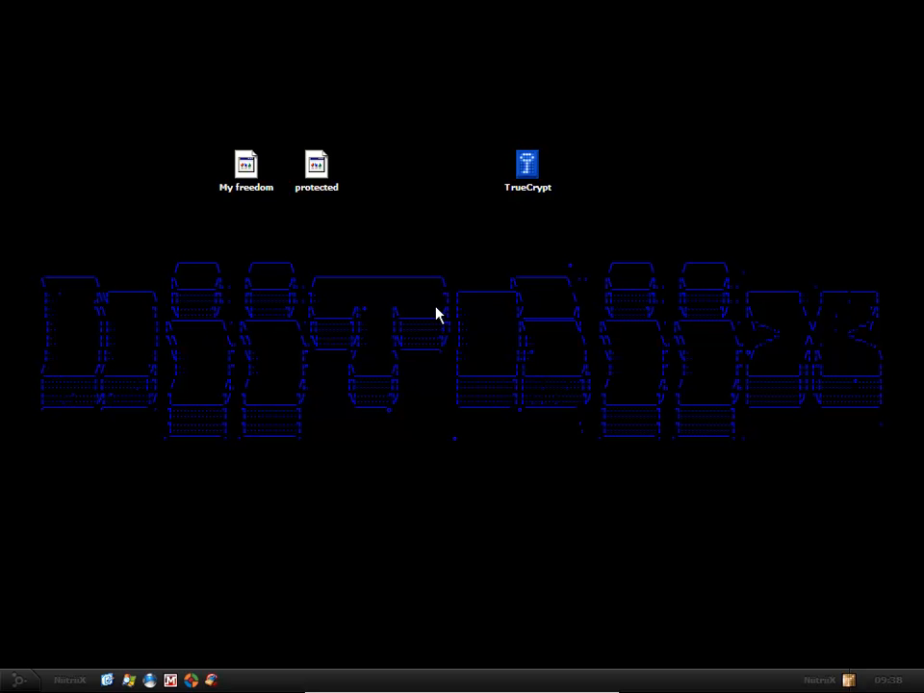
mouse_move(452, 242)
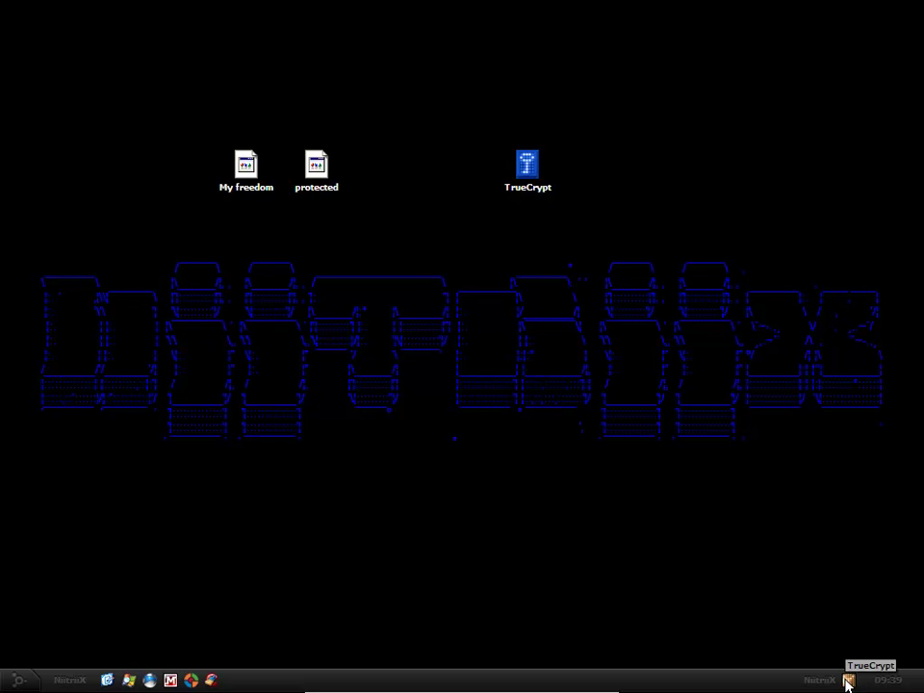
mouse_move(365, 509)
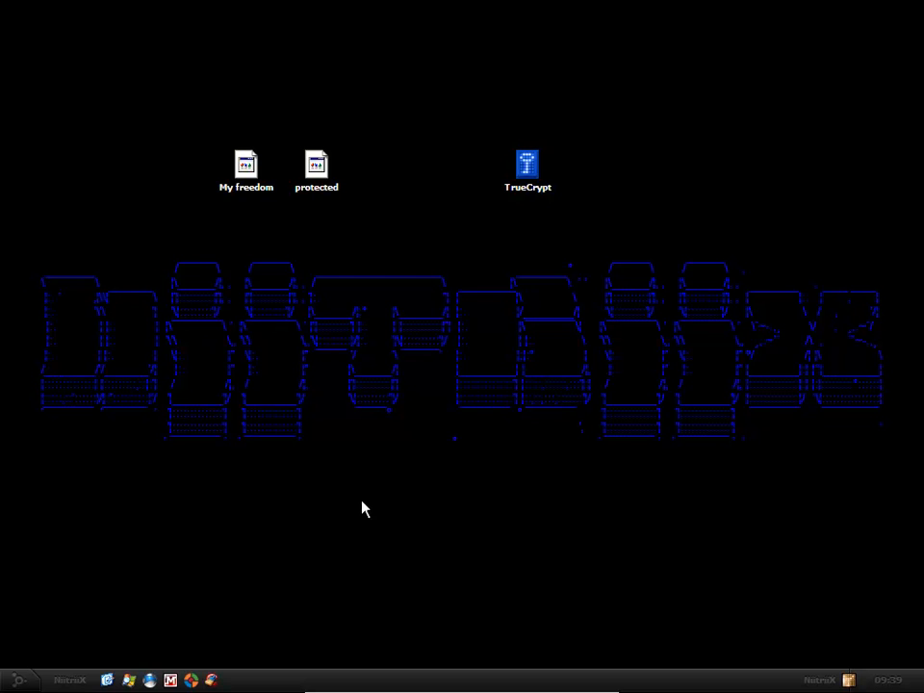